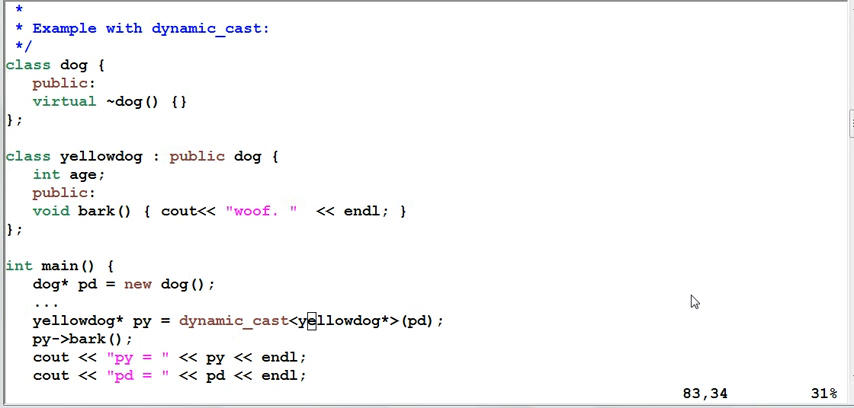
mouse_move(352, 250)
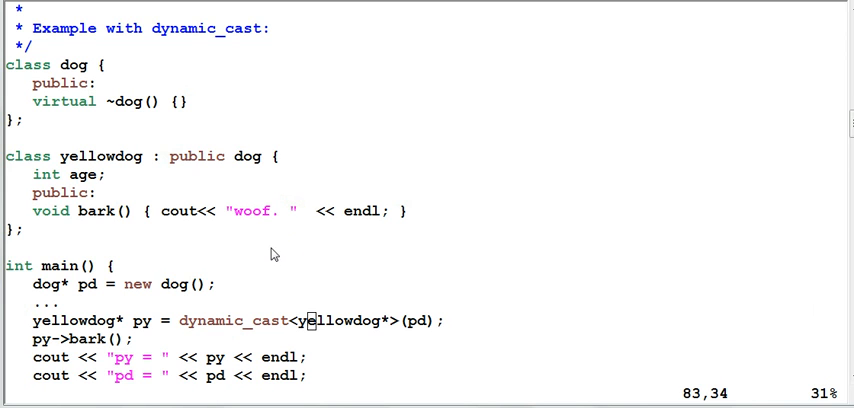
mouse_move(238, 276)
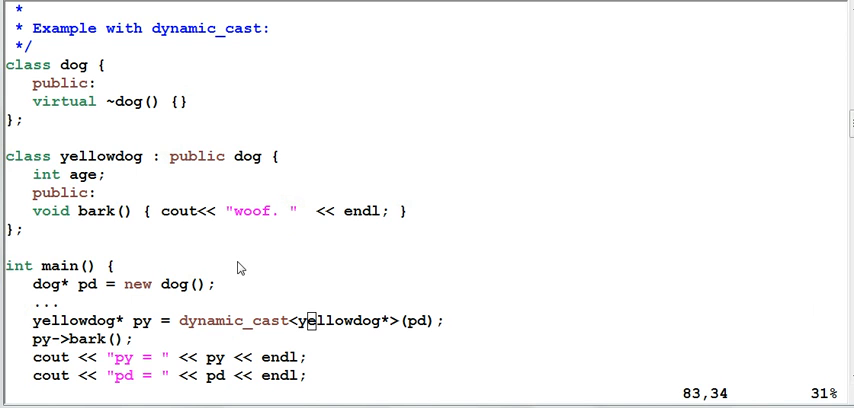
mouse_move(268, 250)
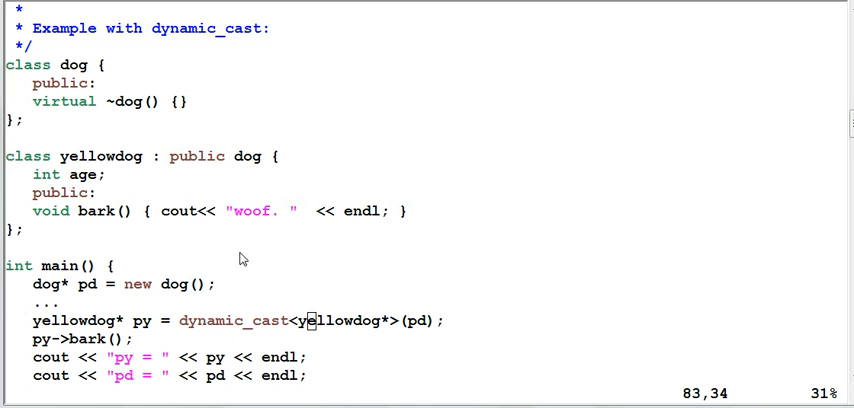
mouse_move(188, 80)
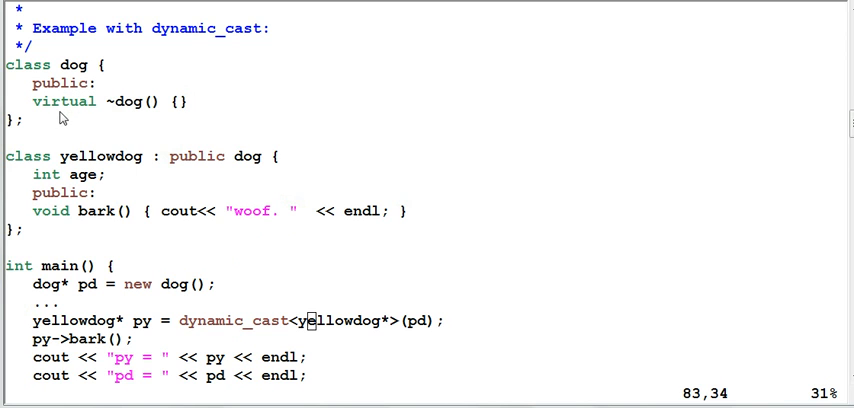
mouse_move(150, 112)
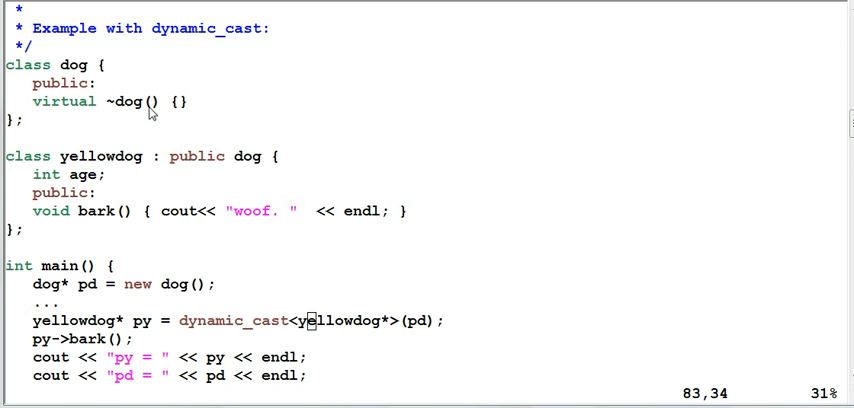
mouse_move(228, 32)
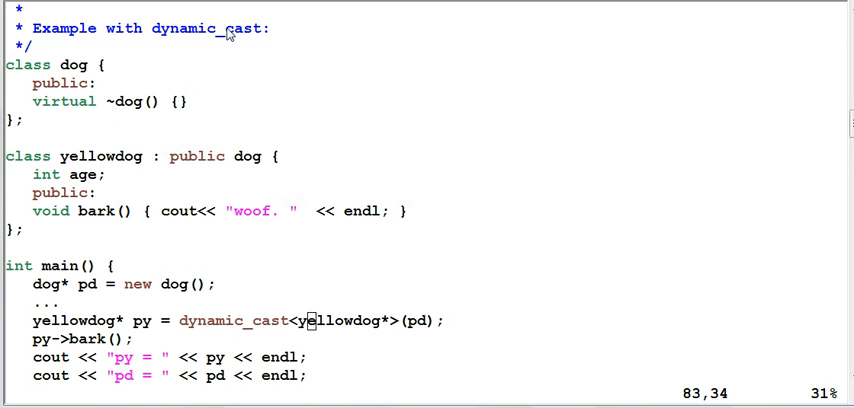
mouse_move(156, 116)
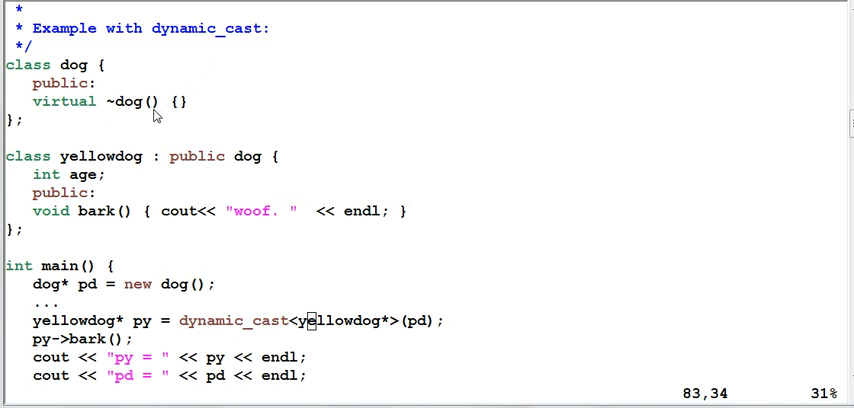
mouse_move(128, 116)
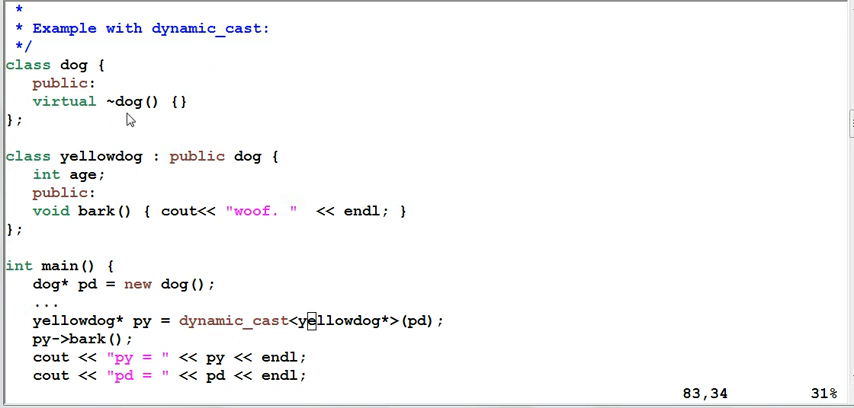
mouse_move(122, 172)
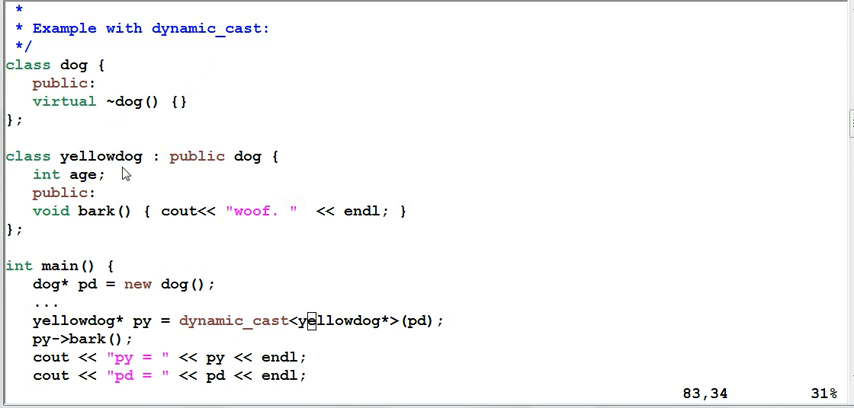
mouse_move(72, 228)
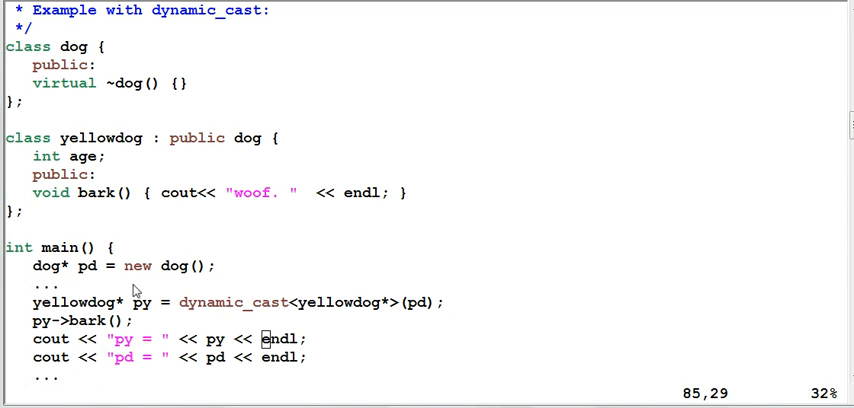
mouse_move(108, 276)
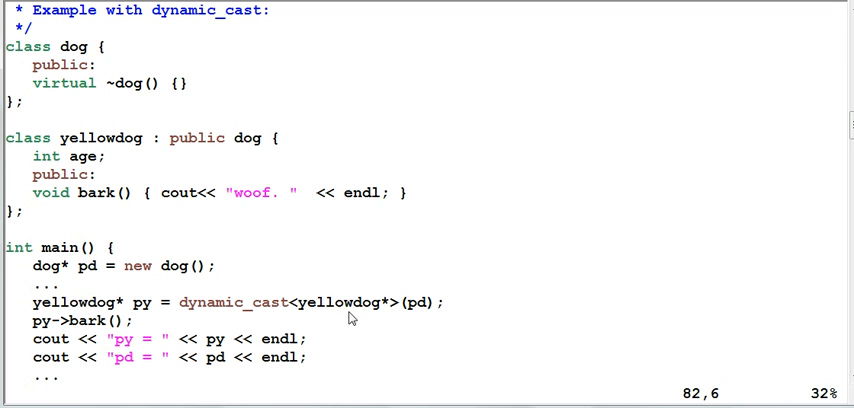
mouse_move(372, 320)
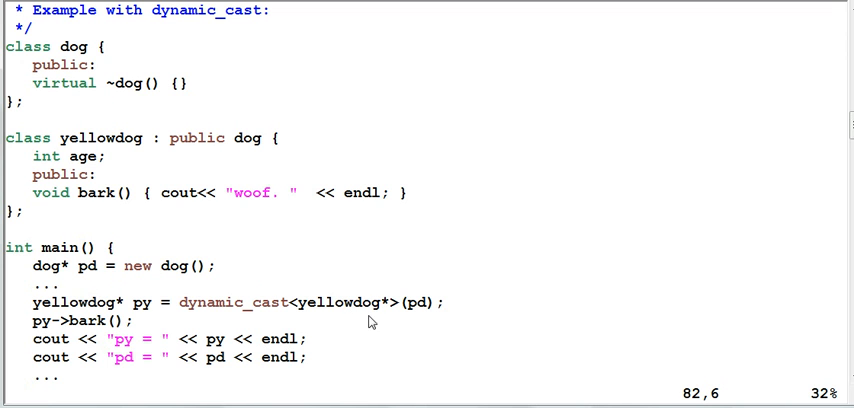
mouse_move(418, 316)
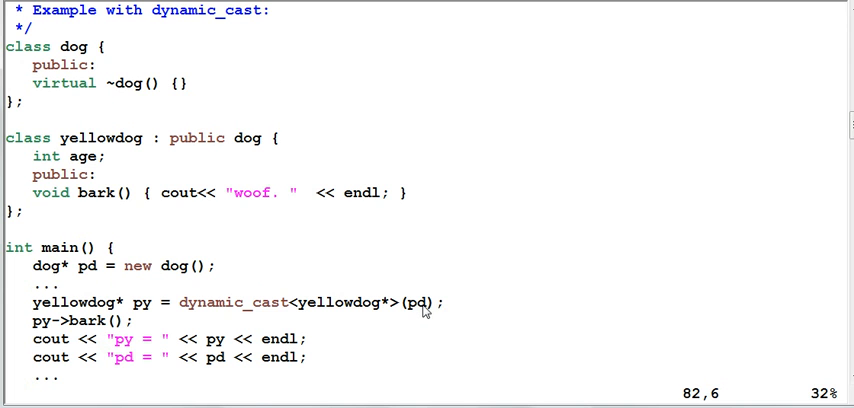
mouse_move(316, 316)
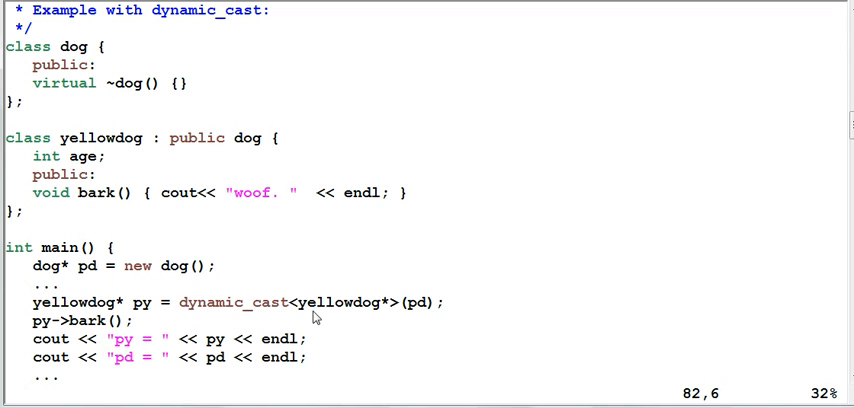
mouse_move(324, 324)
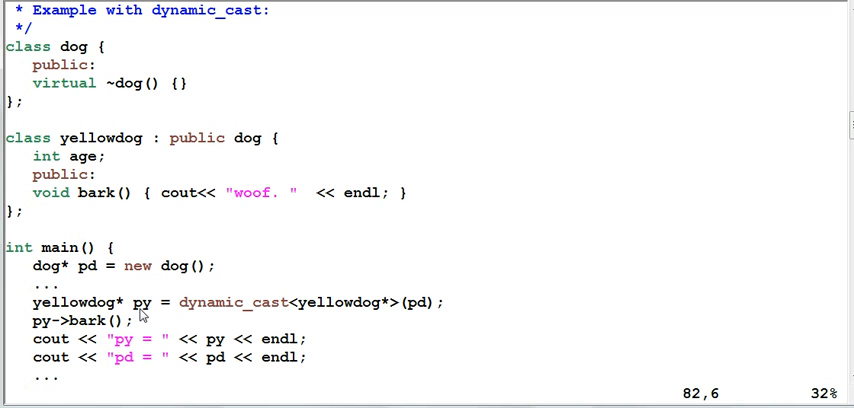
mouse_move(42, 336)
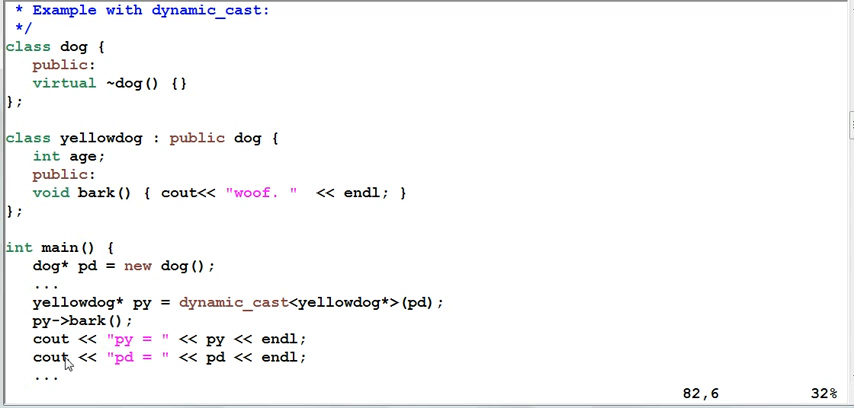
mouse_move(130, 352)
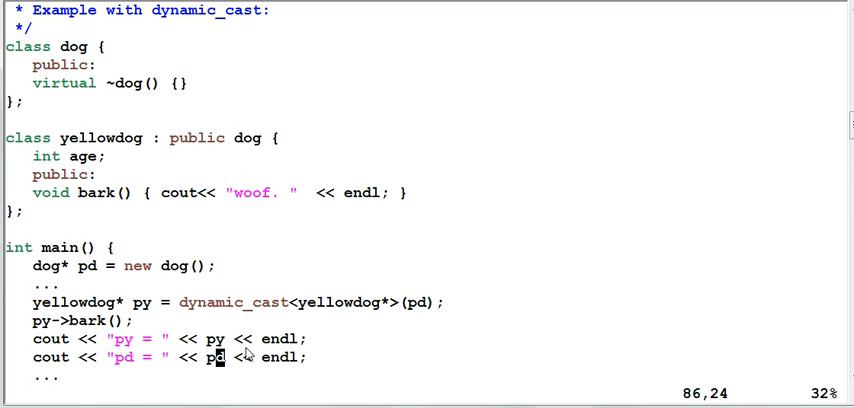
- Extend yellowdog::bark()'s cout with "I am " << age after "woof."
scroll("down", 3)
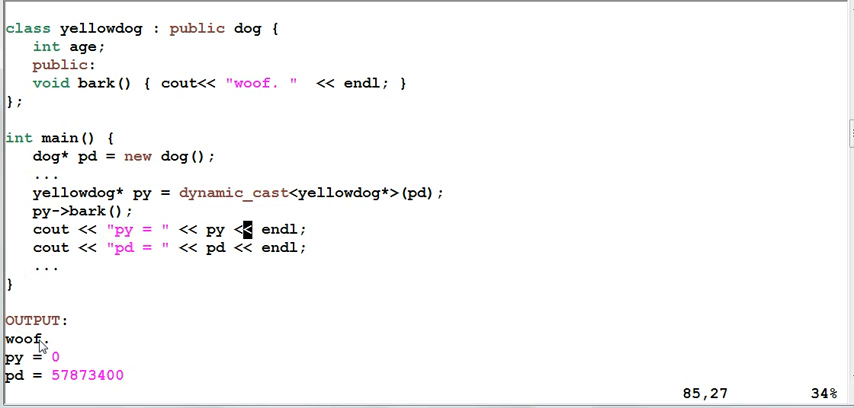
mouse_move(16, 388)
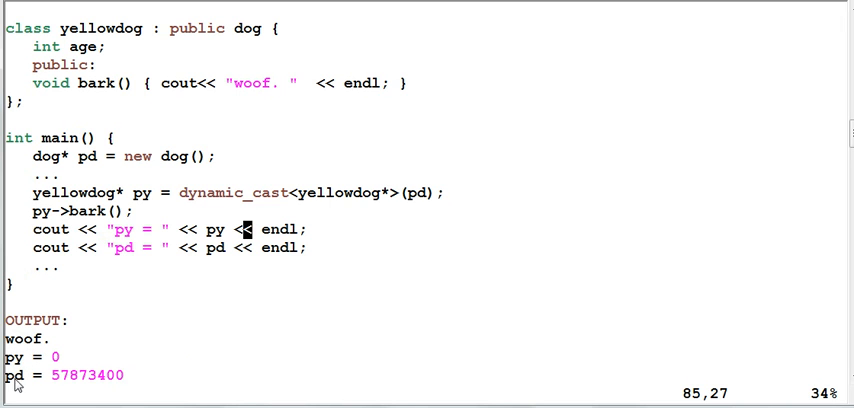
mouse_move(128, 388)
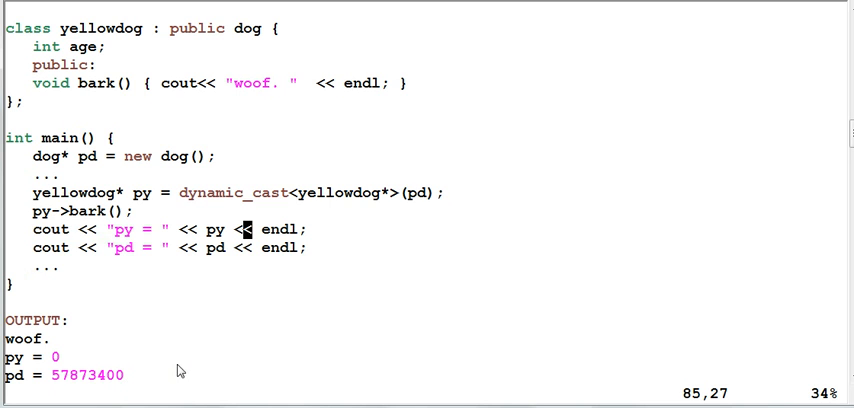
mouse_move(120, 304)
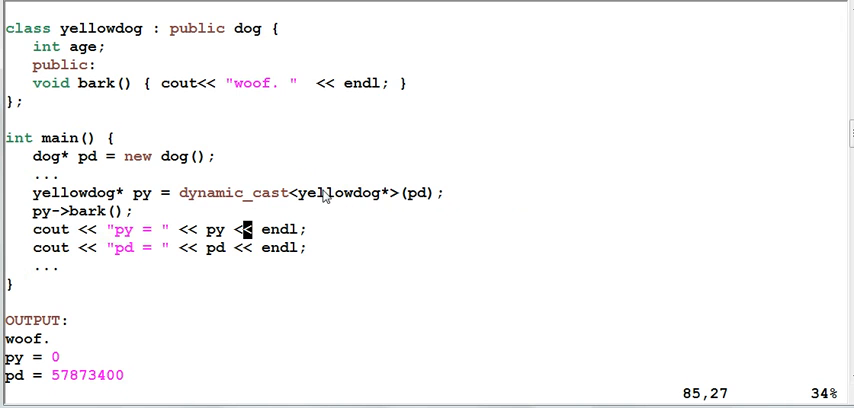
mouse_move(380, 206)
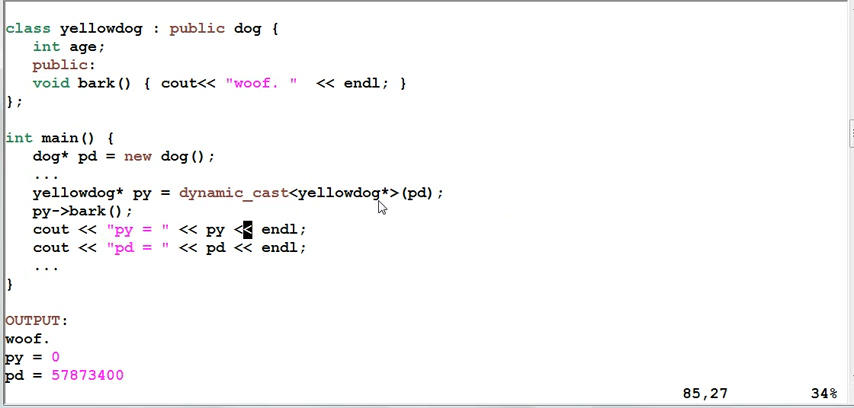
mouse_move(412, 208)
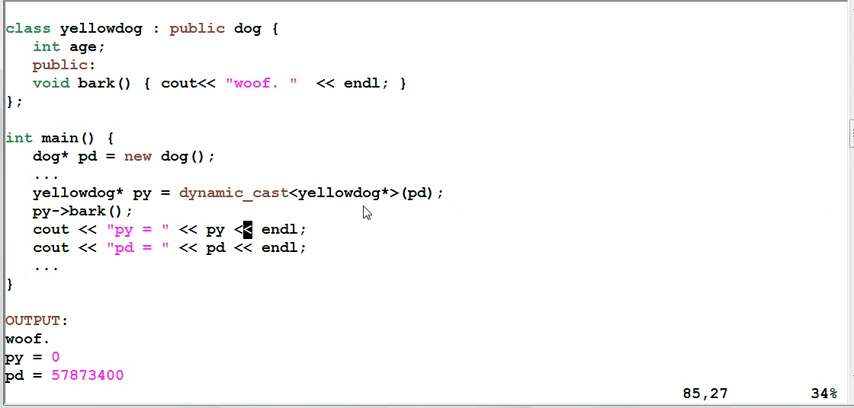
mouse_move(372, 208)
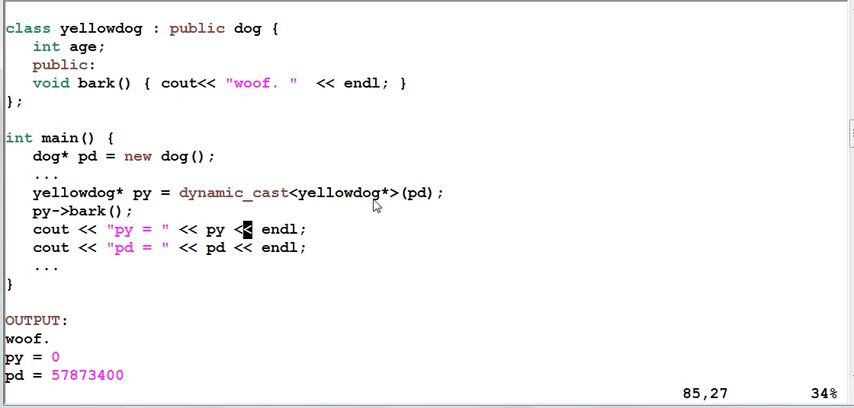
mouse_move(424, 204)
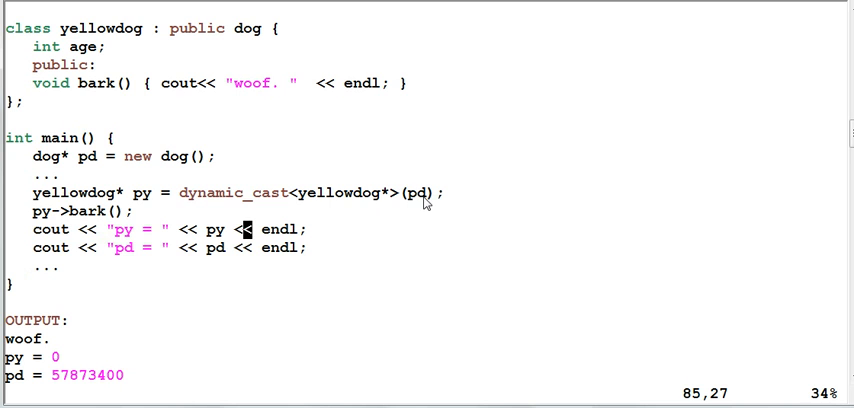
mouse_move(204, 204)
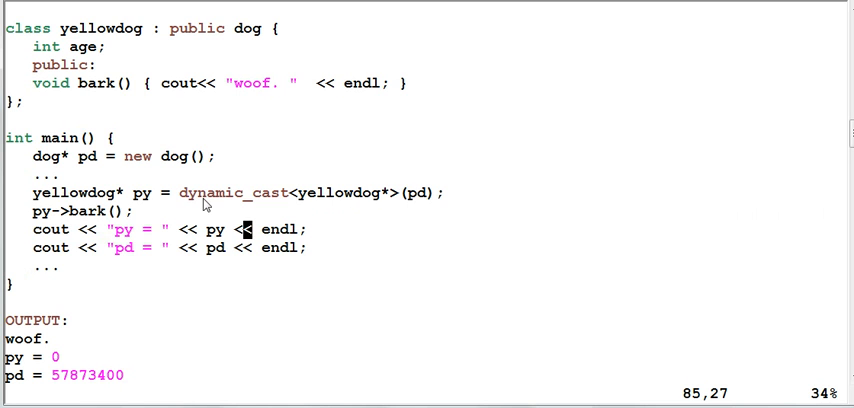
mouse_move(208, 206)
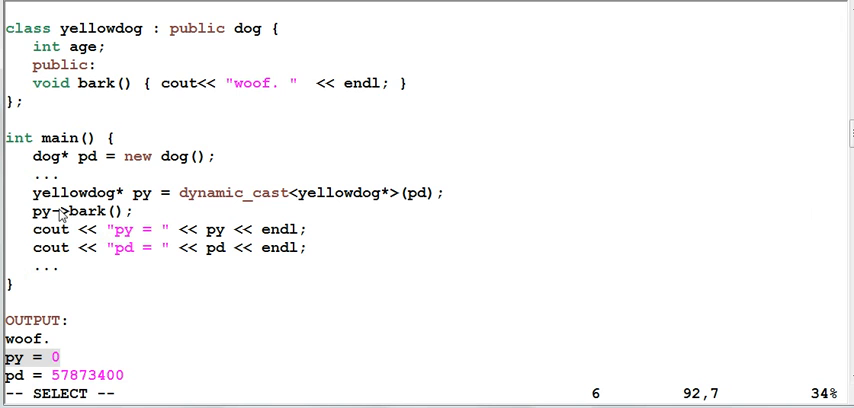
mouse_move(128, 218)
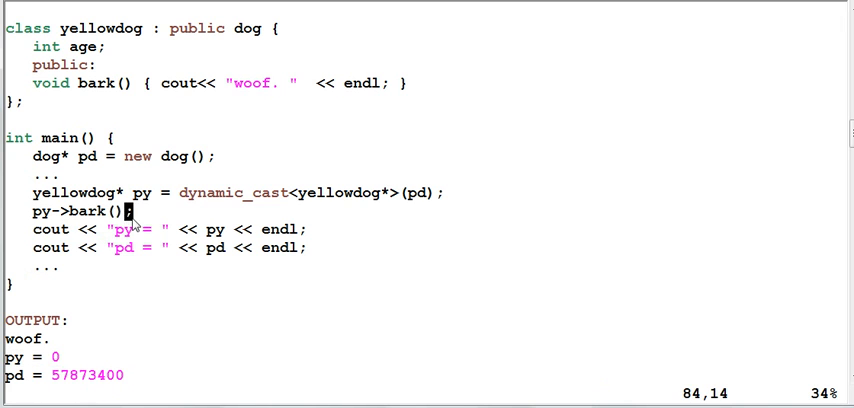
mouse_move(120, 228)
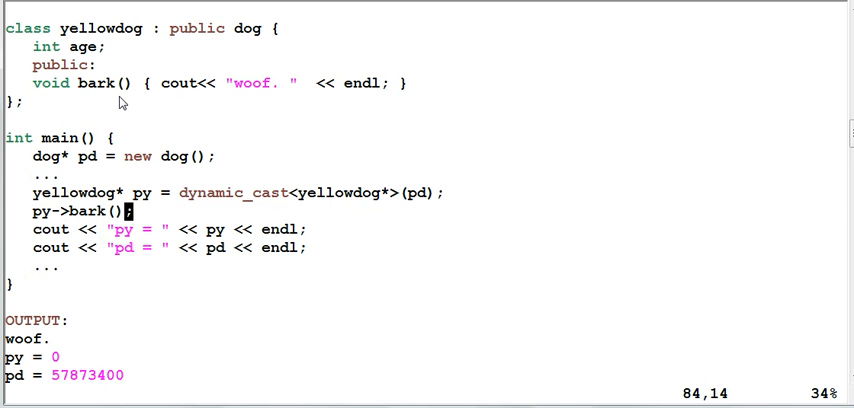
mouse_move(128, 112)
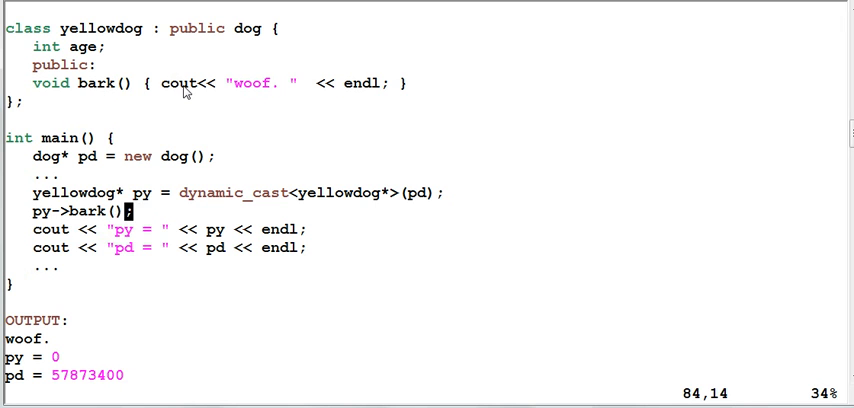
mouse_move(140, 180)
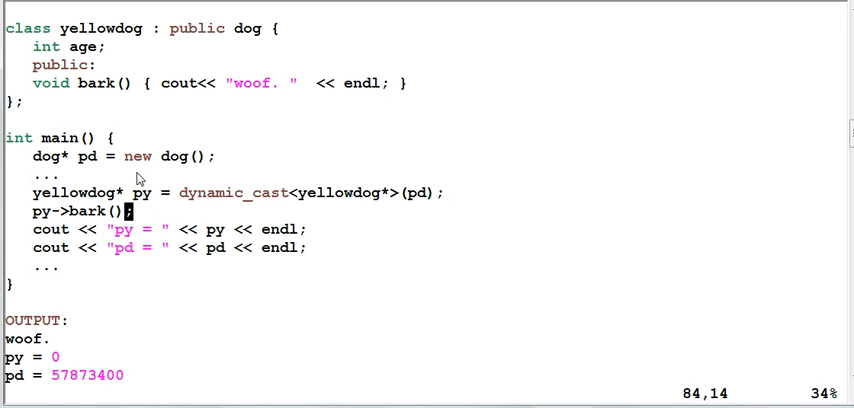
mouse_move(124, 220)
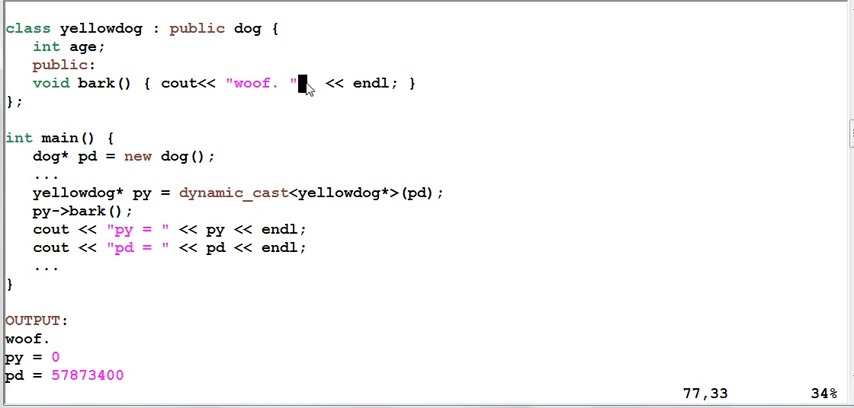
mouse_move(312, 84)
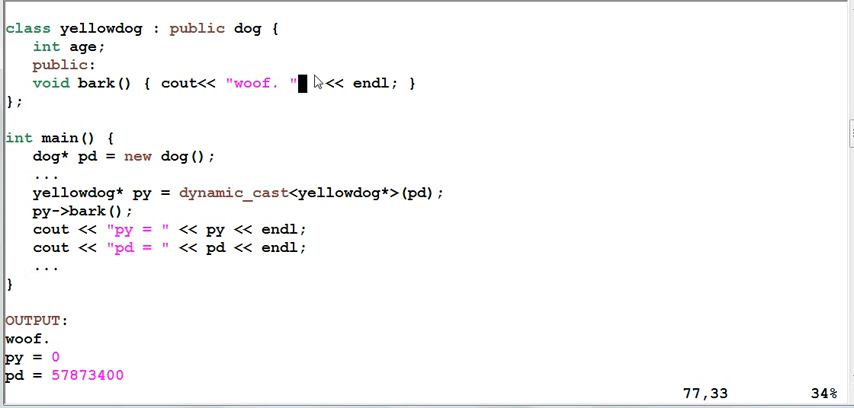
type("I am")
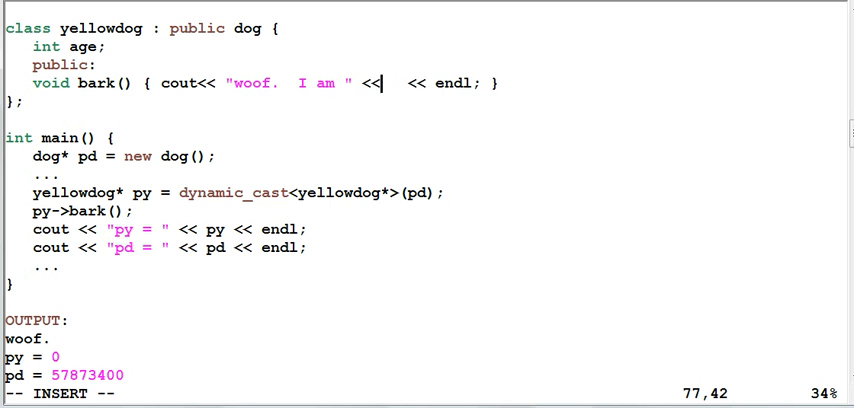
type("age")
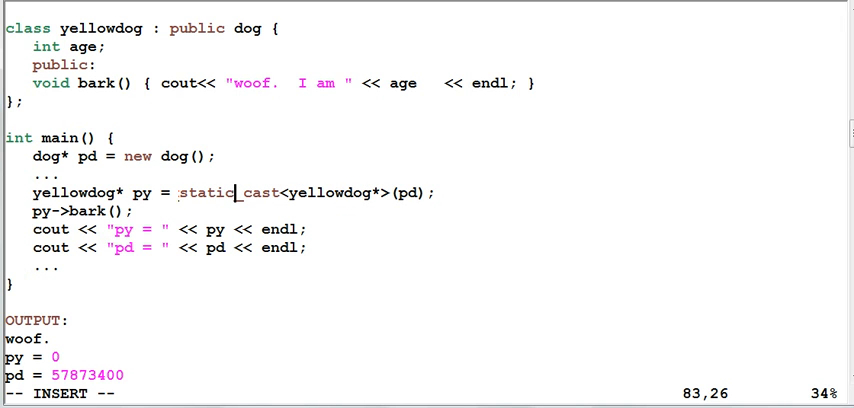
mouse_move(234, 204)
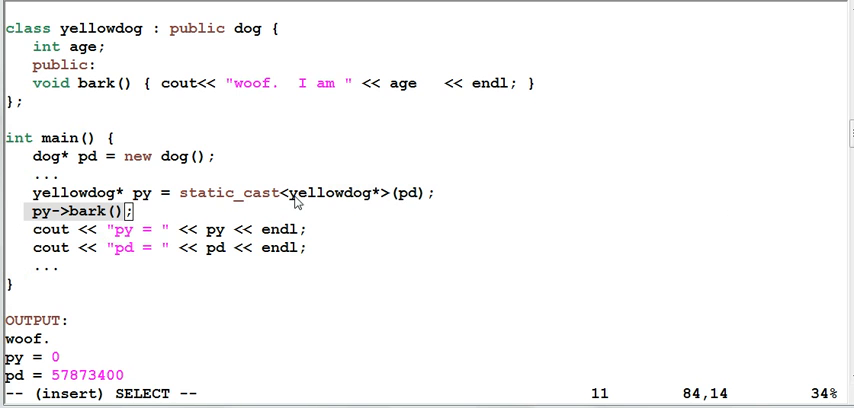
mouse_move(376, 202)
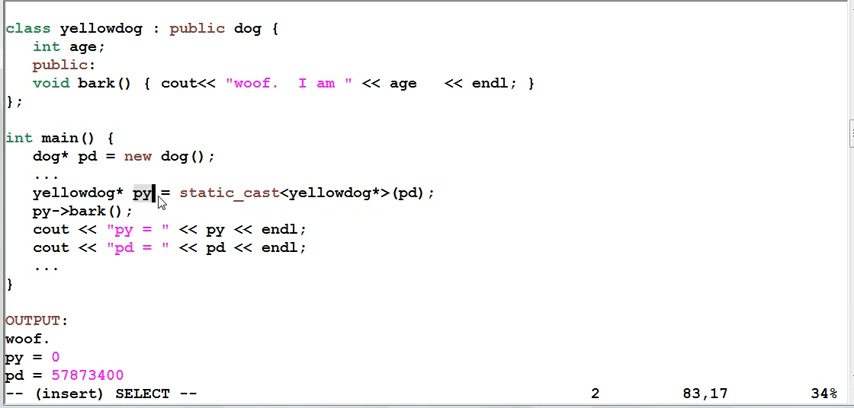
mouse_move(38, 220)
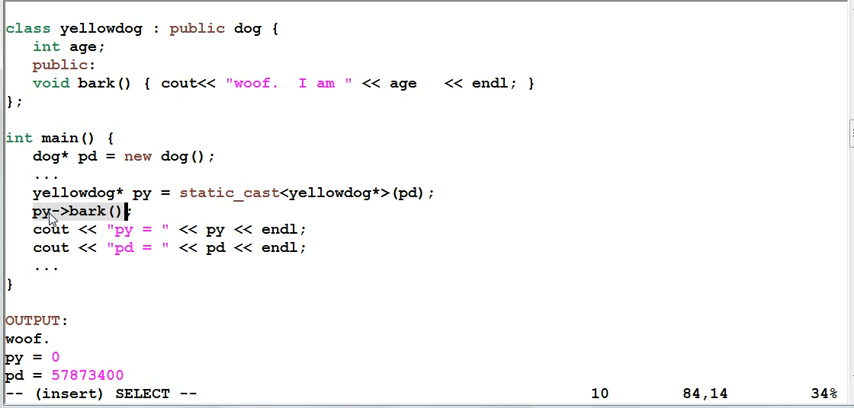
mouse_move(156, 144)
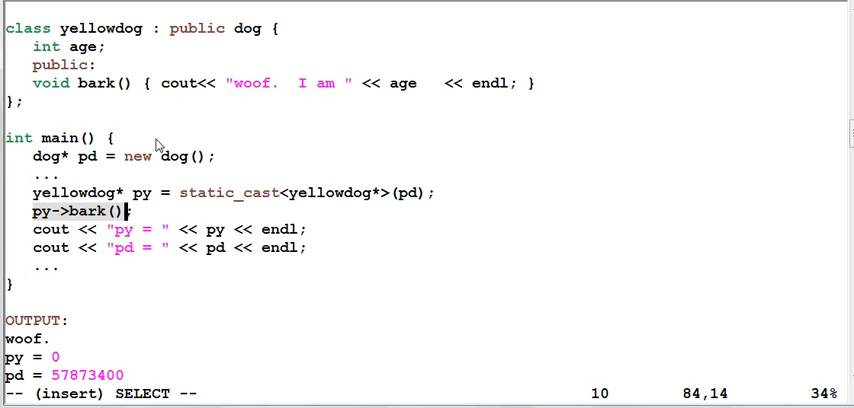
mouse_move(196, 104)
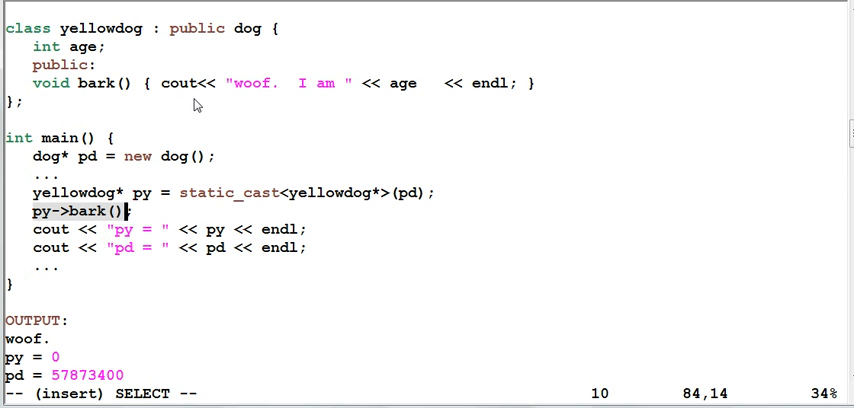
mouse_move(158, 260)
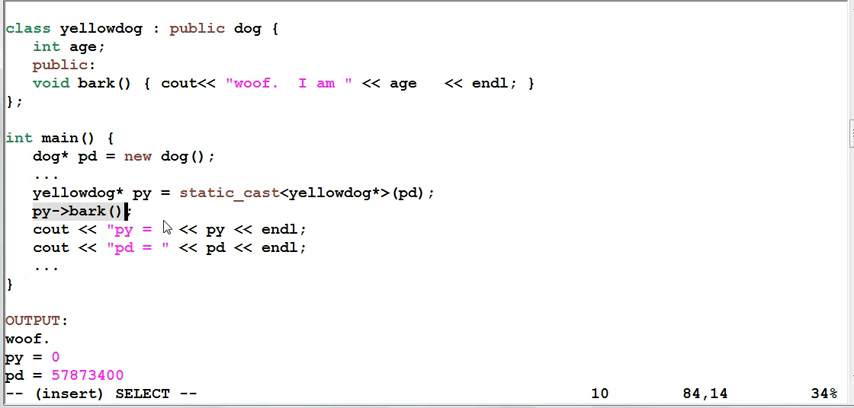
mouse_move(164, 226)
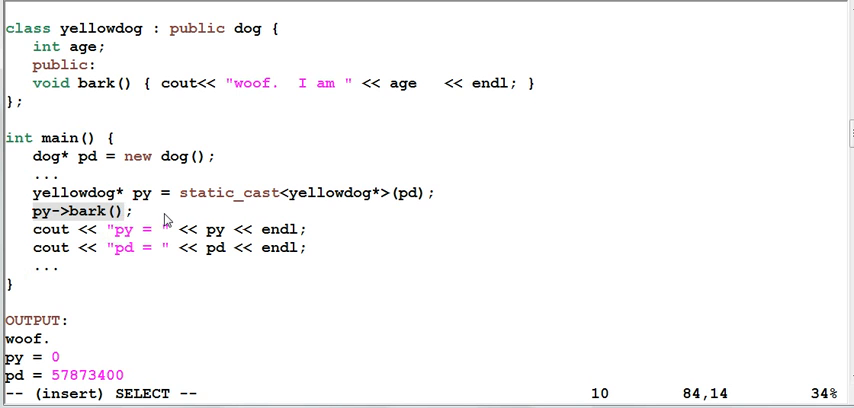
mouse_move(196, 204)
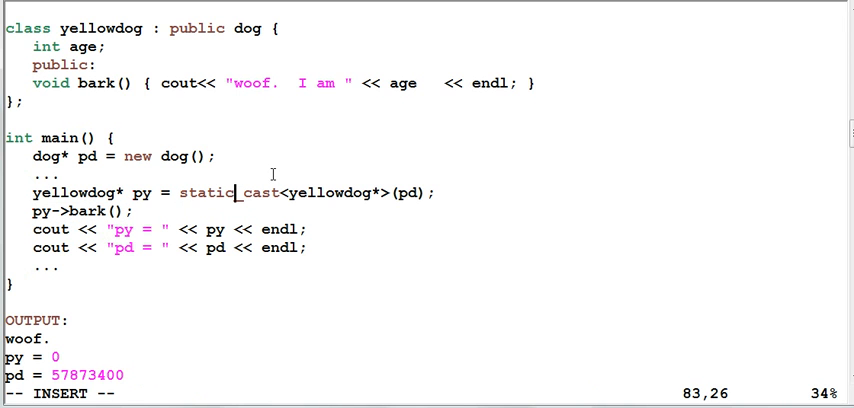
- Revert to dynamic_cast and guard py->bark() with an if (py) check on its own line
key("BackSpace")
type("dynam")
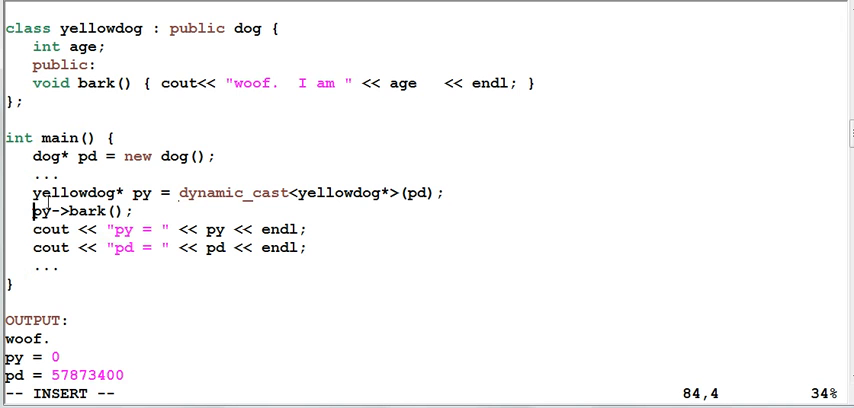
type("if (py")
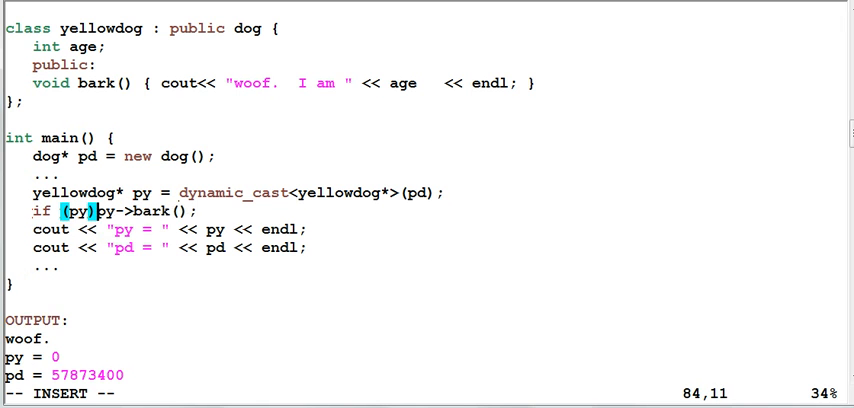
key("Enter")
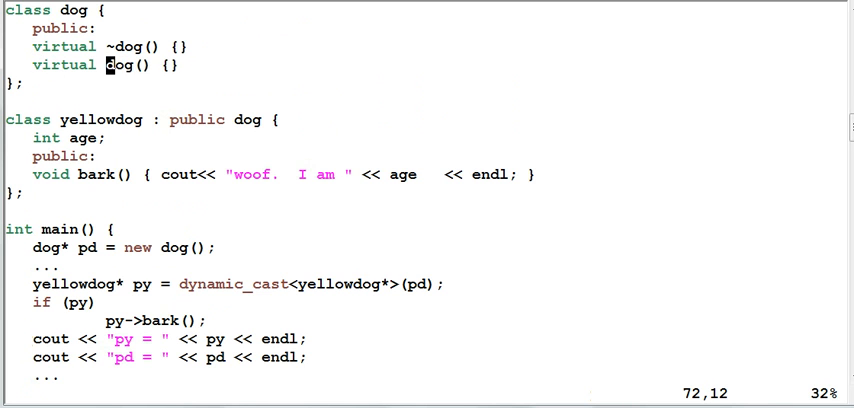
- Rename dog's virtual method to bark and comment out the cast and if (py) lines
type("bark")
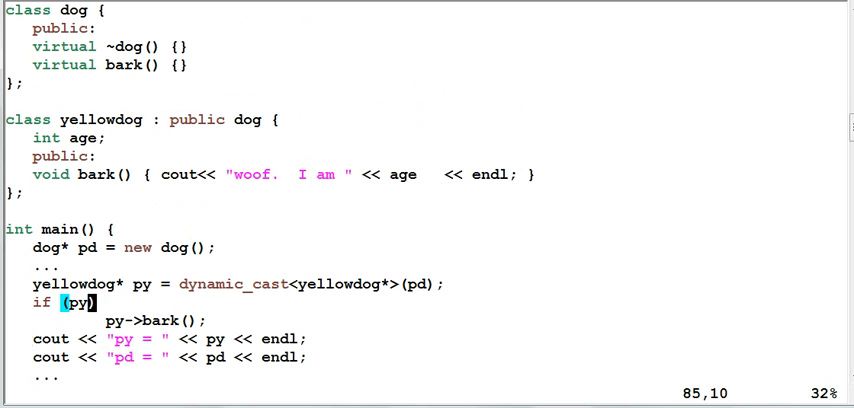
key("i")
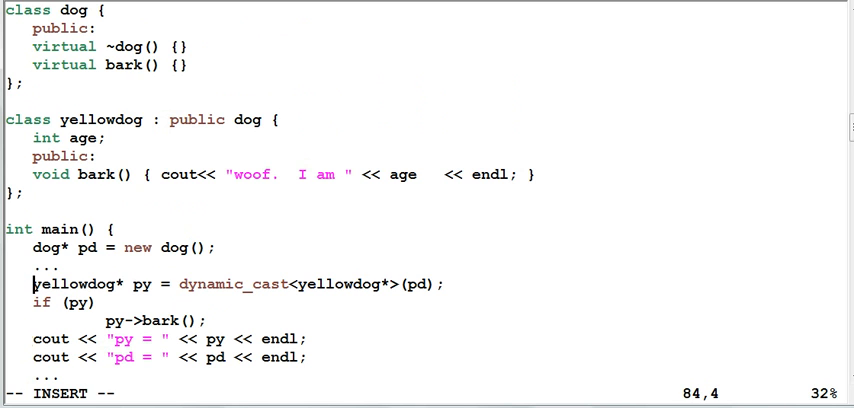
type("//")
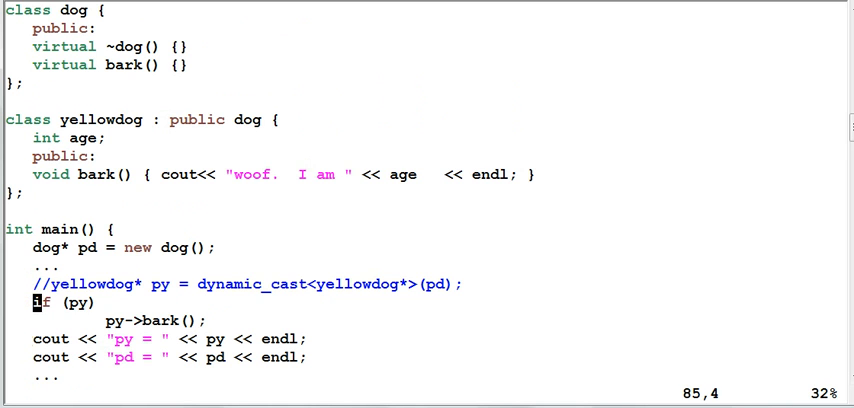
type("//")
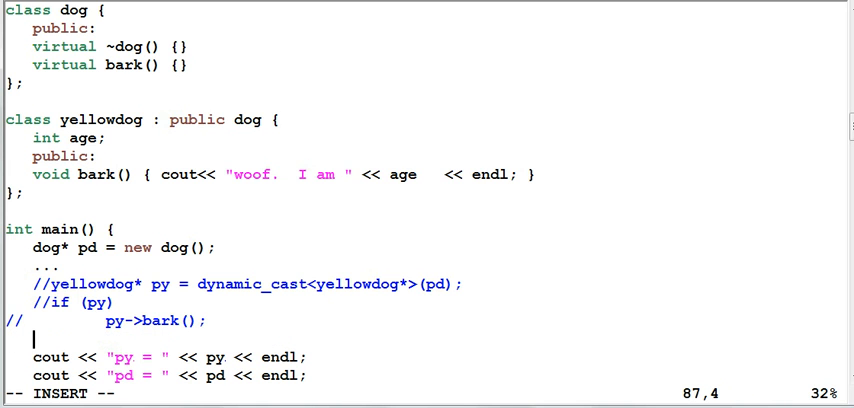
- Add an unguarded py->bark(); call on a new line
type("py->")
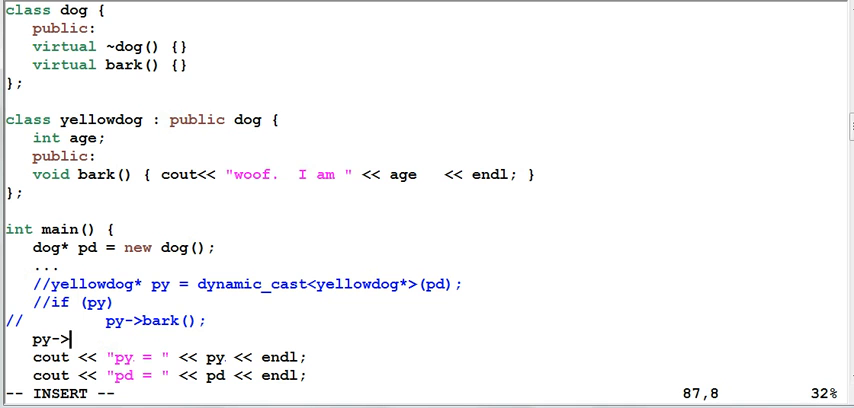
type("bark();")
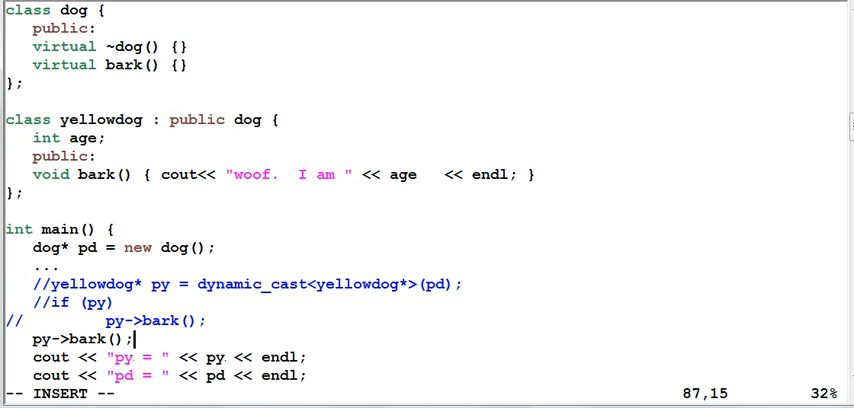
mouse_move(388, 40)
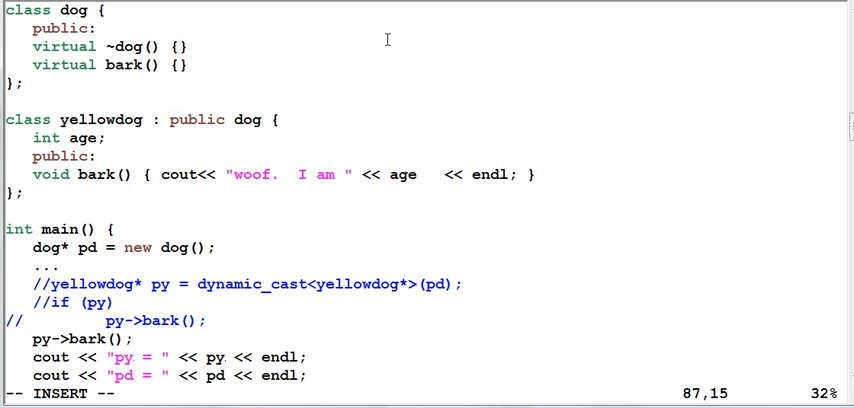
mouse_move(348, 328)
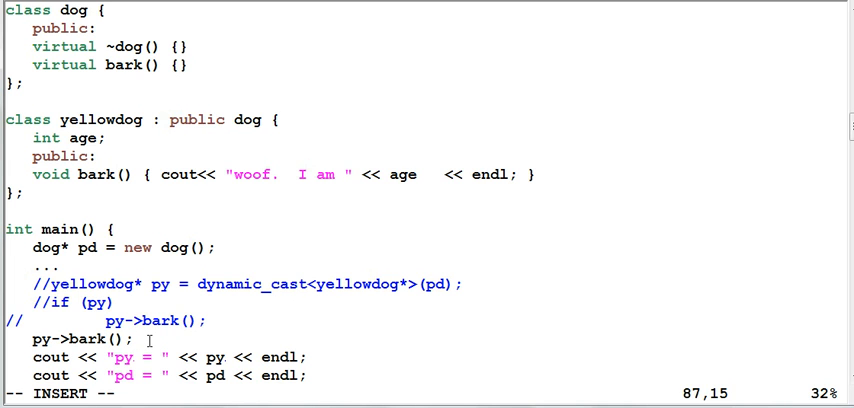
mouse_move(210, 332)
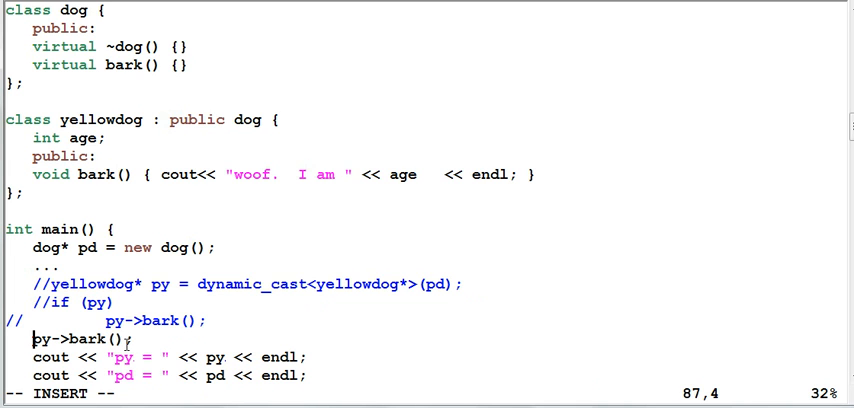
mouse_move(234, 338)
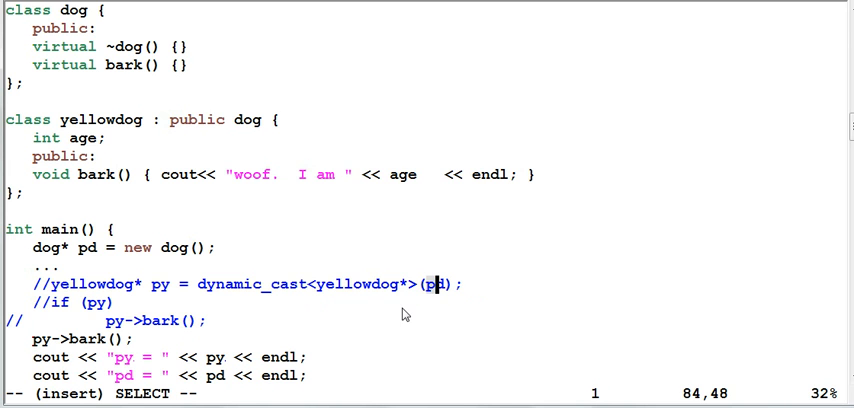
mouse_move(196, 348)
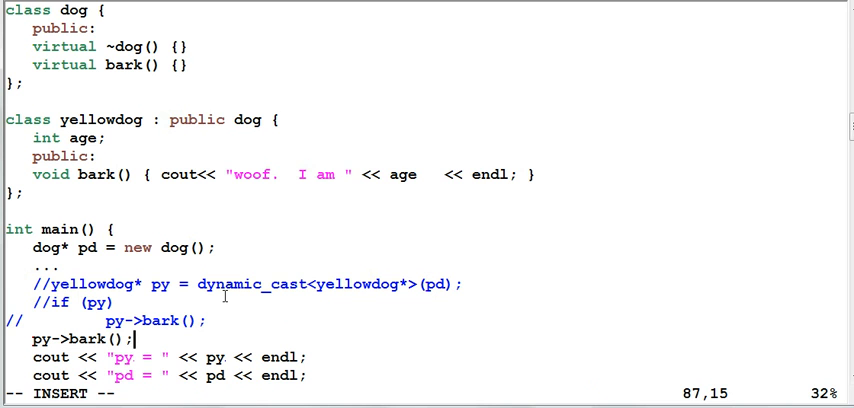
- Highlight dynamic_cast in the commented line and move down to the 'handy hack tool' dog class
double_click(252, 284)
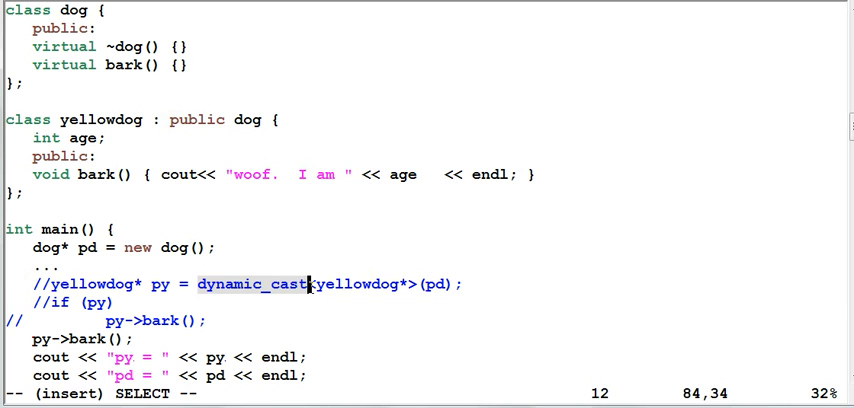
mouse_move(306, 302)
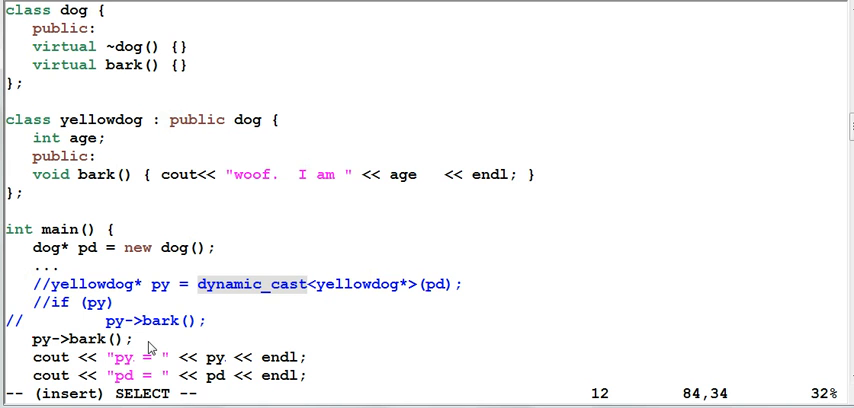
left_click(156, 338)
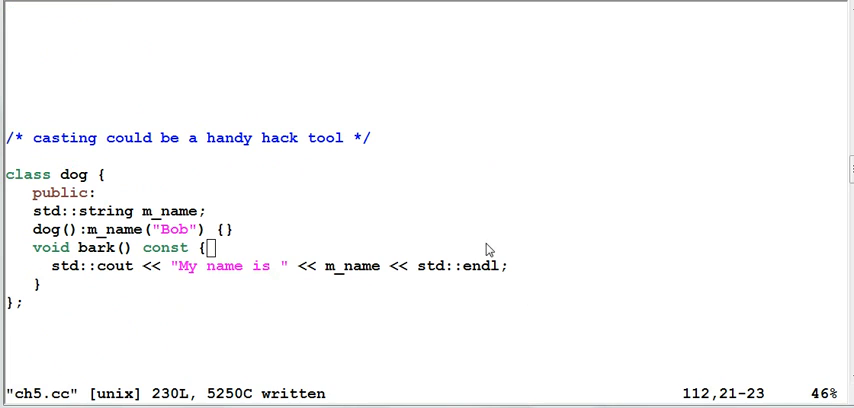
mouse_move(388, 256)
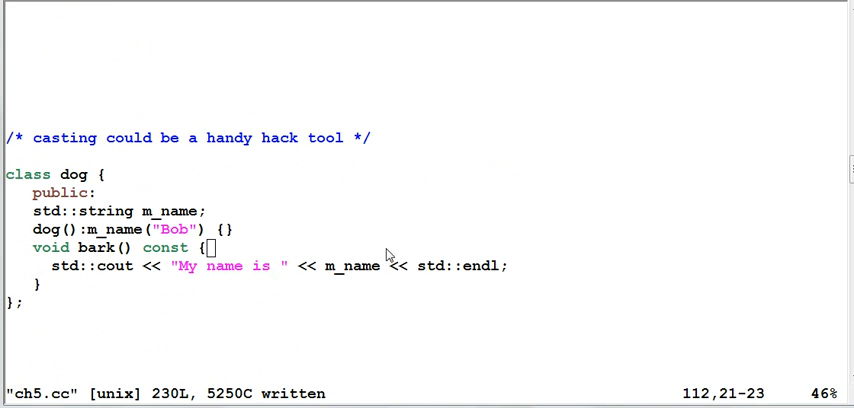
mouse_move(292, 252)
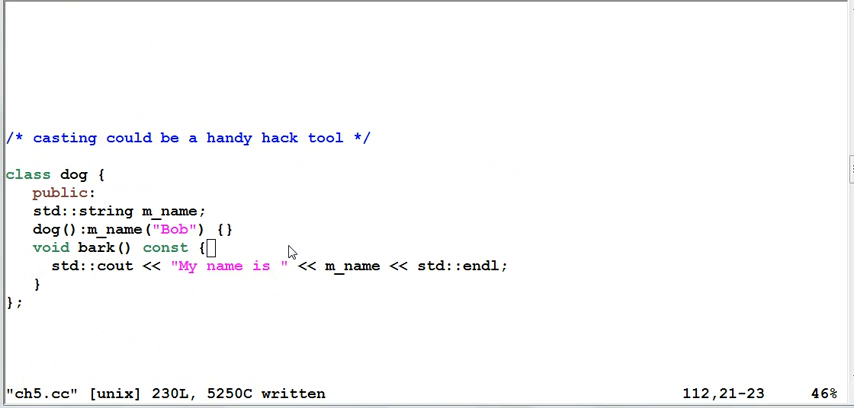
mouse_move(266, 252)
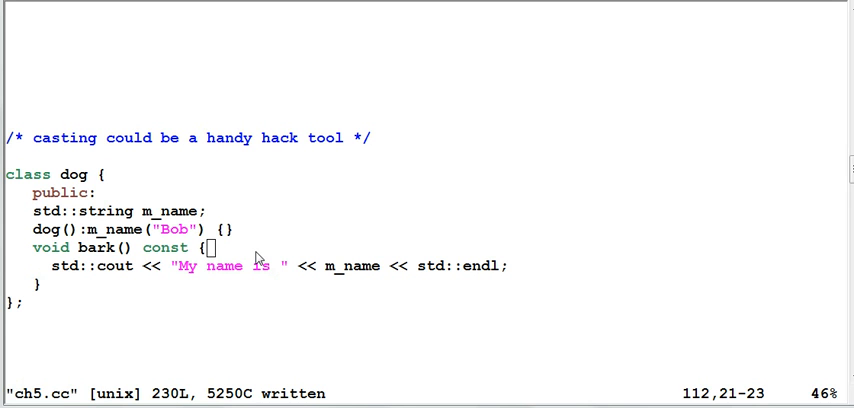
mouse_move(258, 258)
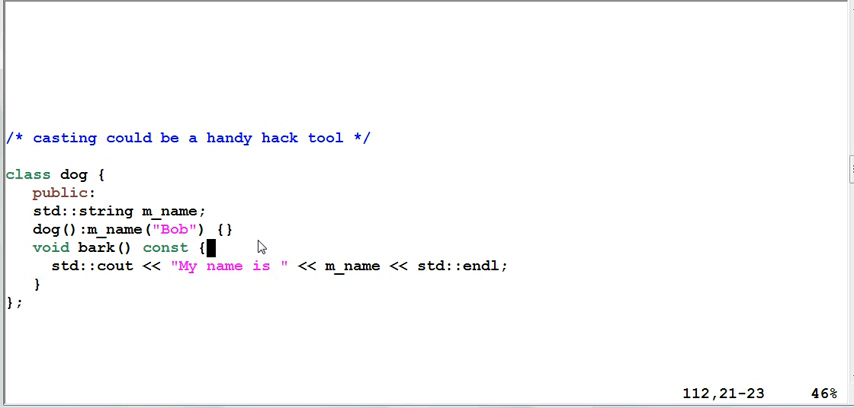
- Add a '// *this is const' comment and a commented-out m_name = "Henry"; inside const bark()
key("i")
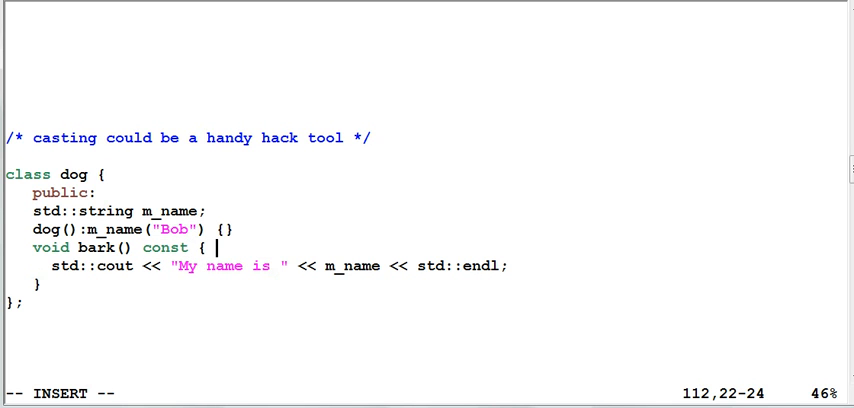
type("// *t")
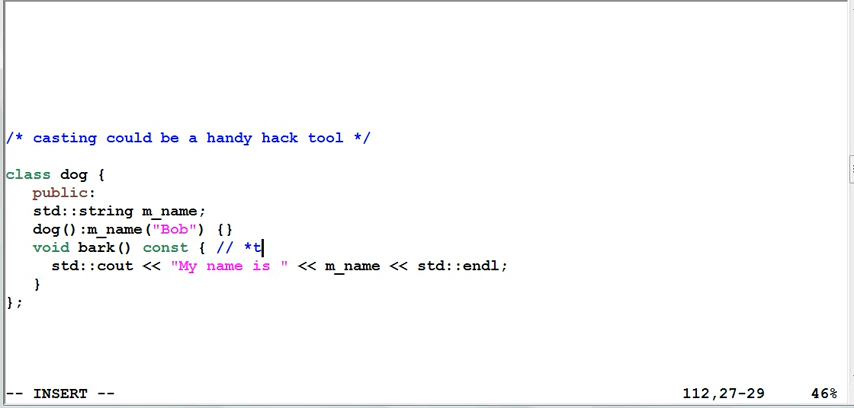
type("his")
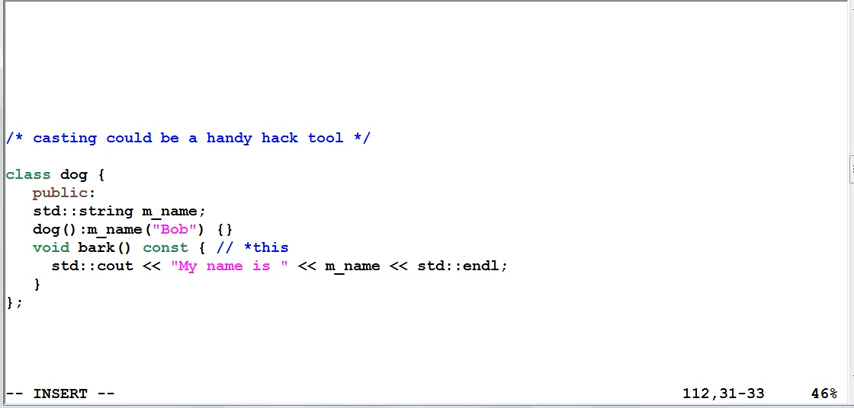
type("is")
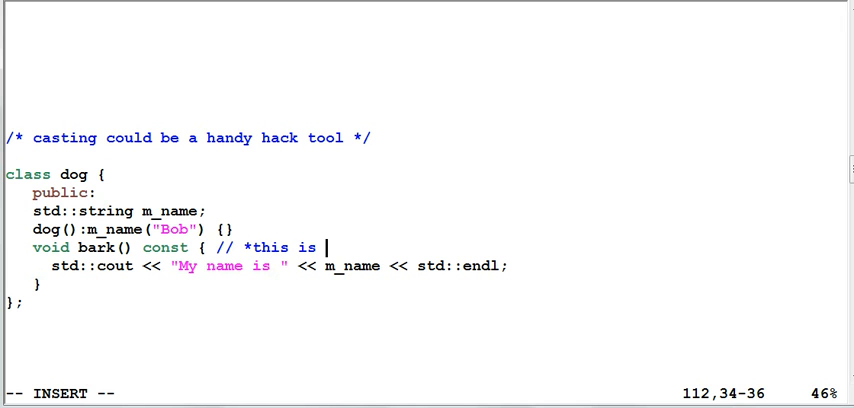
type("const")
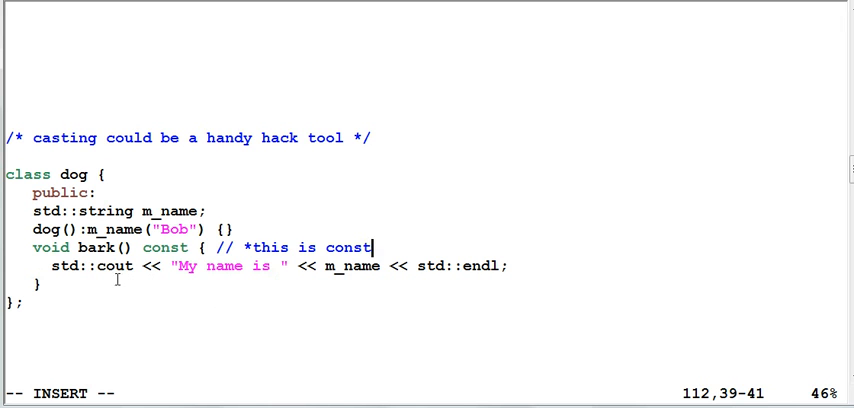
mouse_move(348, 268)
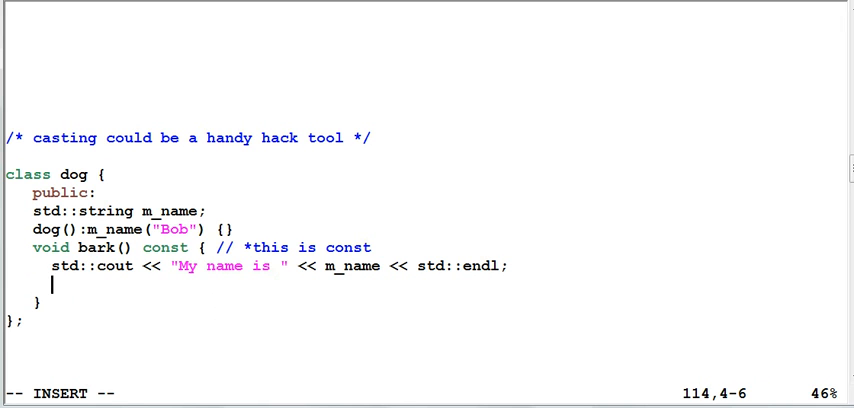
type("m_name")
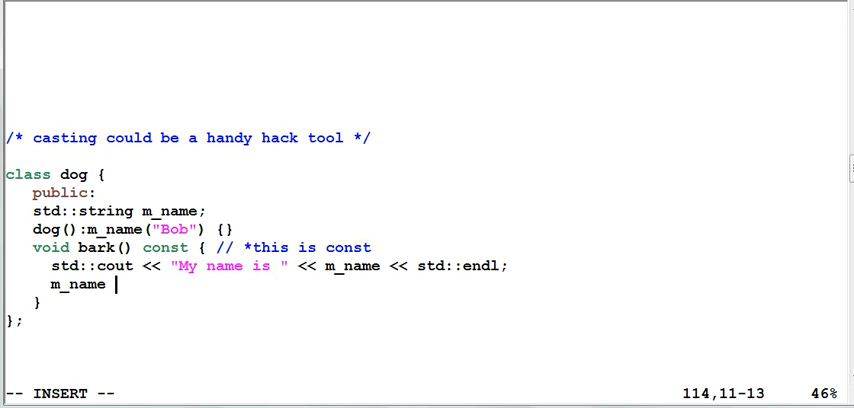
type("= \"Henry")
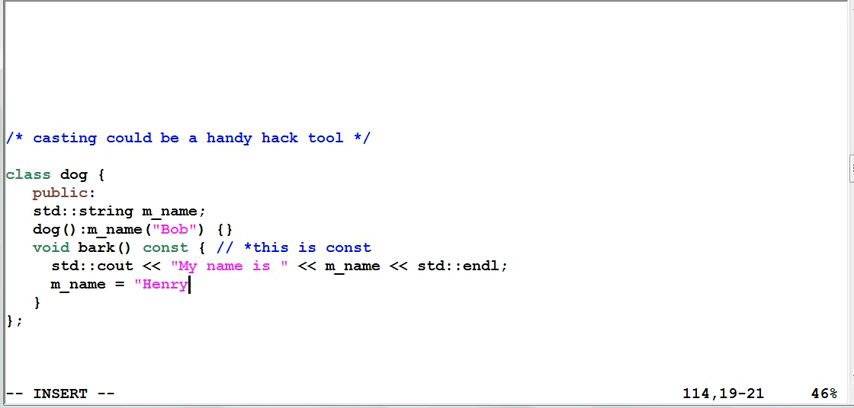
type("\";\"")
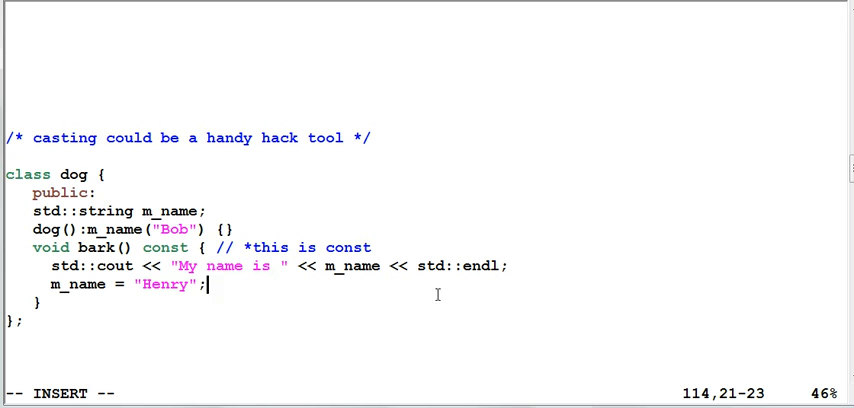
mouse_move(76, 246)
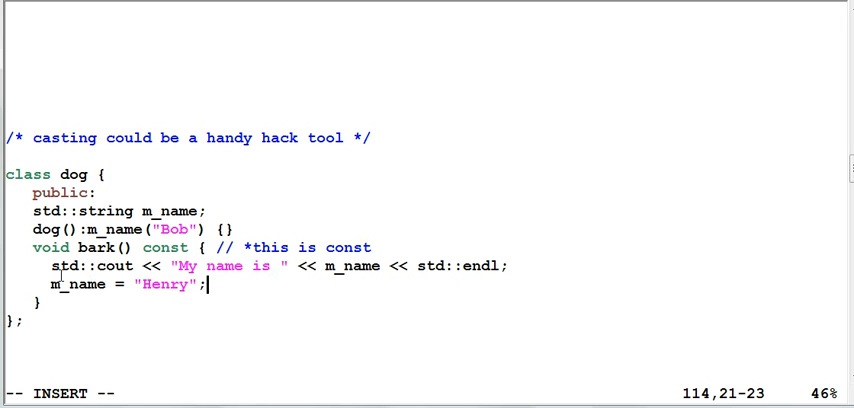
mouse_move(234, 308)
type("//")
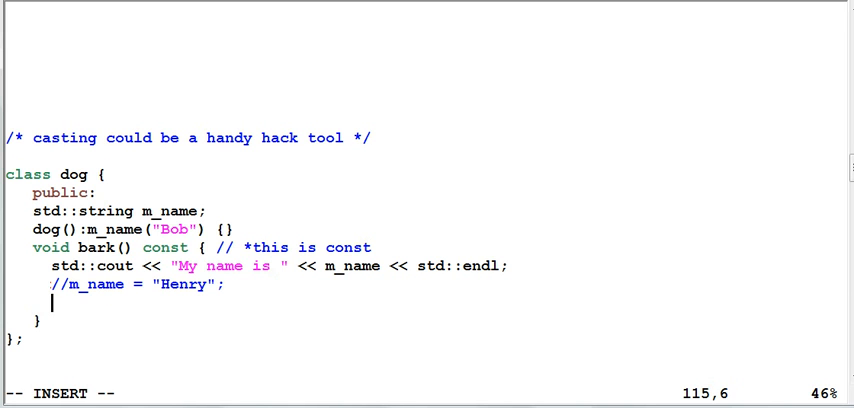
- Add const_cast<dog*>(this)->m_name = "Henry"; to bypass constness in bark()
type("const_ca")
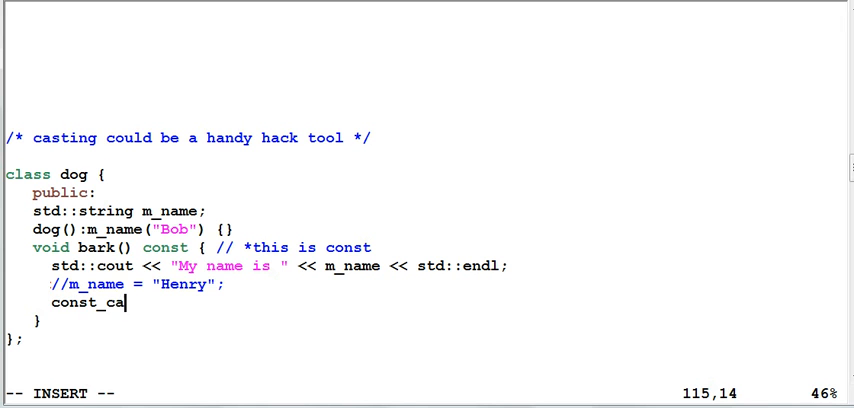
type("st<")
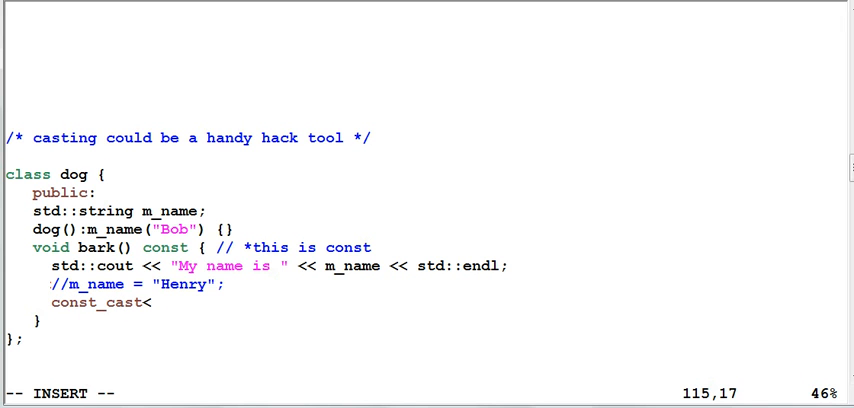
type("dog*")
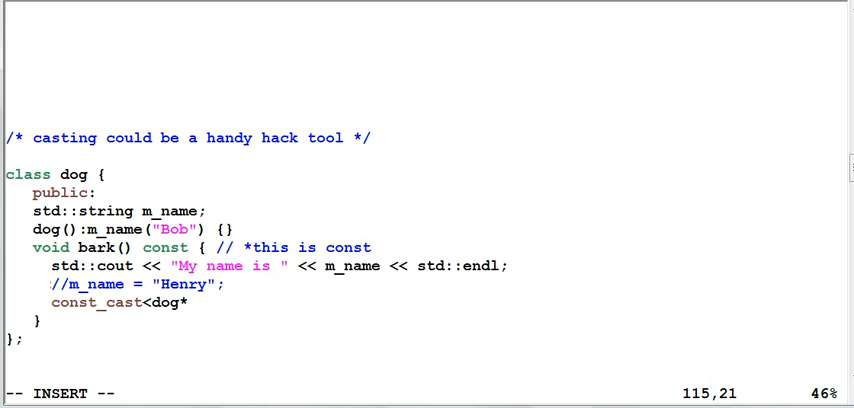
type("(thi")
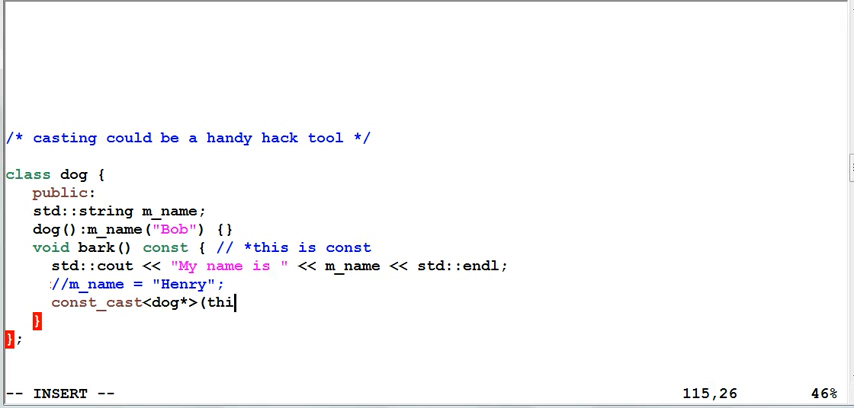
type(")->")
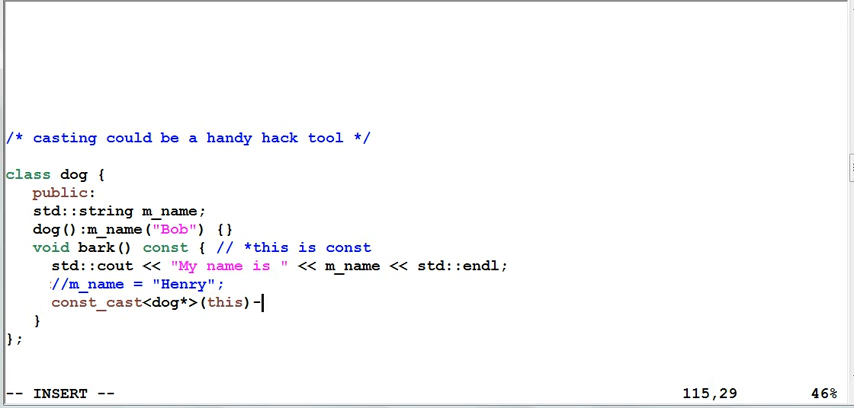
type("m_name = \"H")
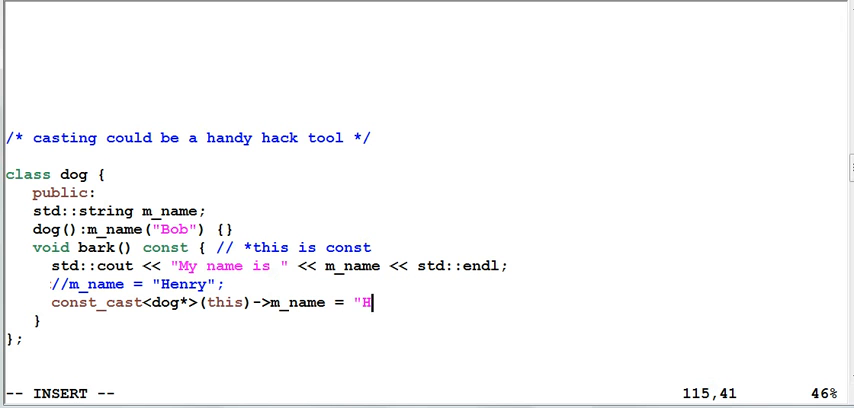
type("enry\";")
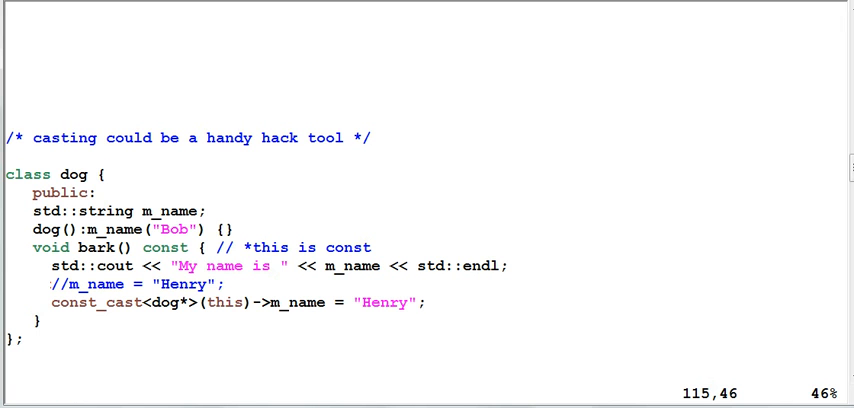
mouse_move(460, 296)
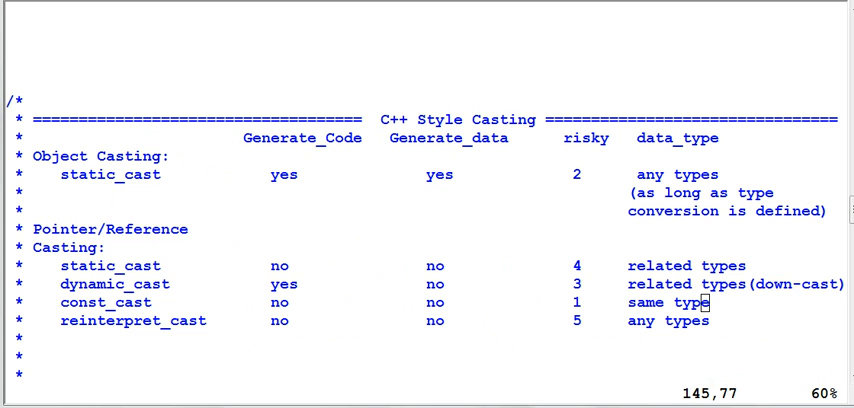
mouse_move(496, 308)
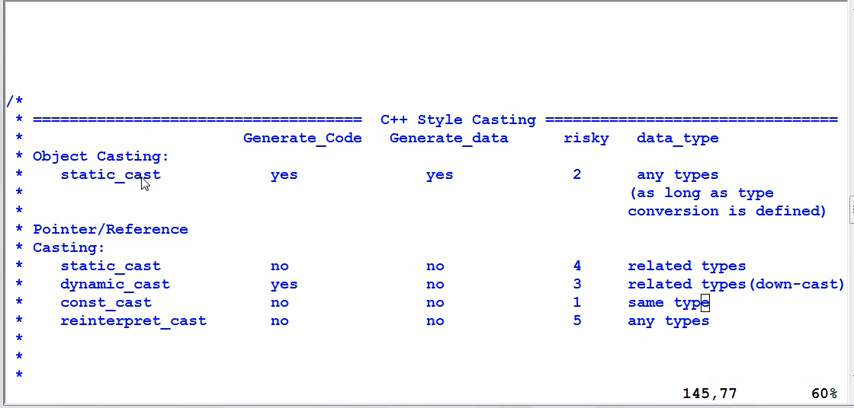
mouse_move(40, 136)
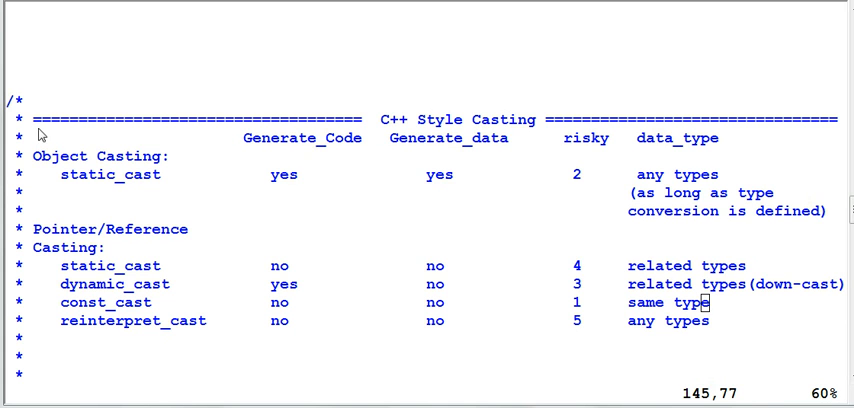
mouse_move(58, 192)
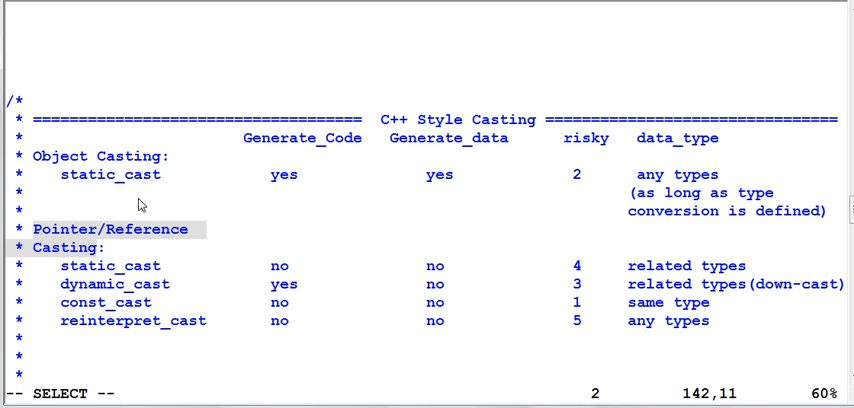
mouse_move(116, 260)
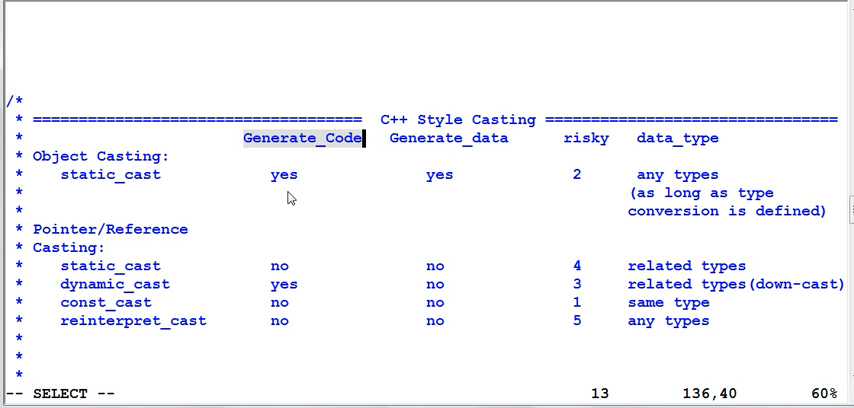
mouse_move(406, 158)
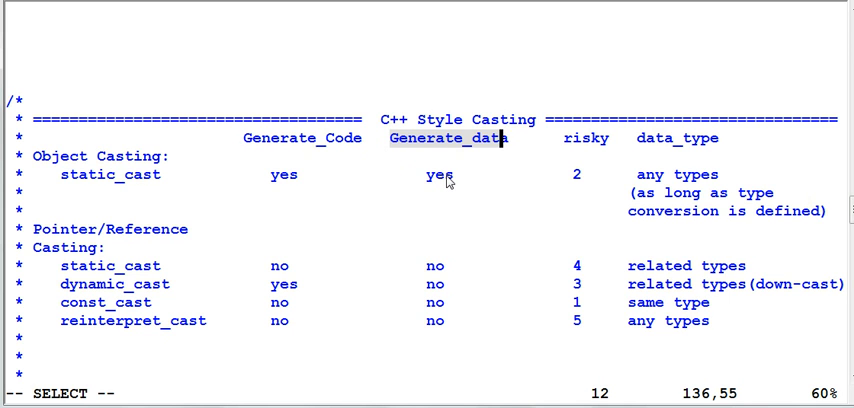
mouse_move(430, 182)
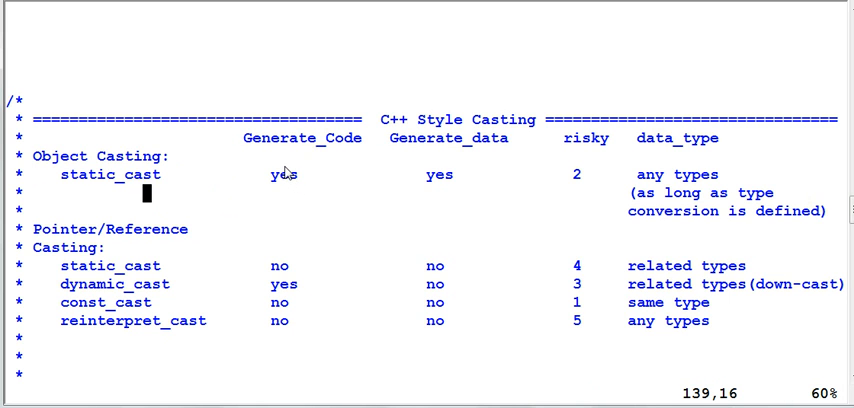
mouse_move(280, 182)
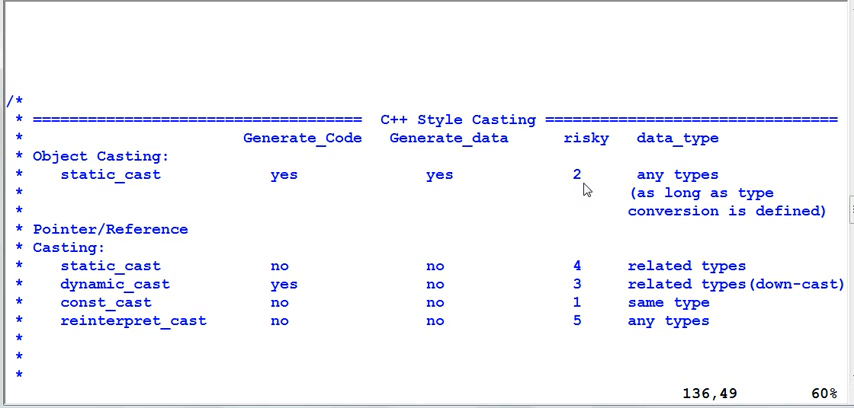
mouse_move(584, 180)
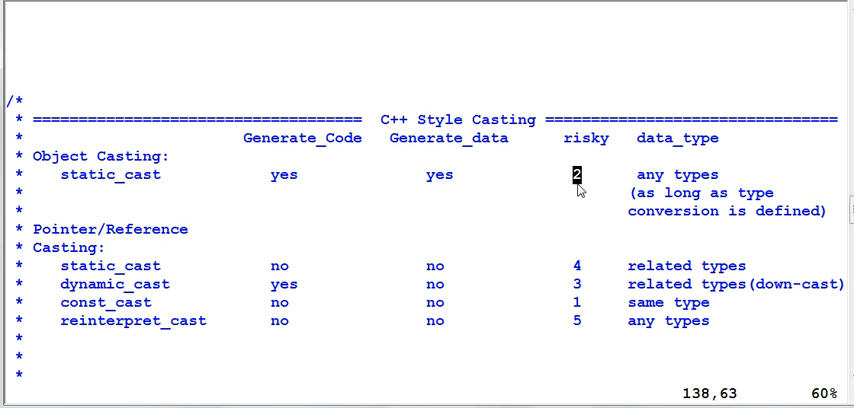
mouse_move(676, 184)
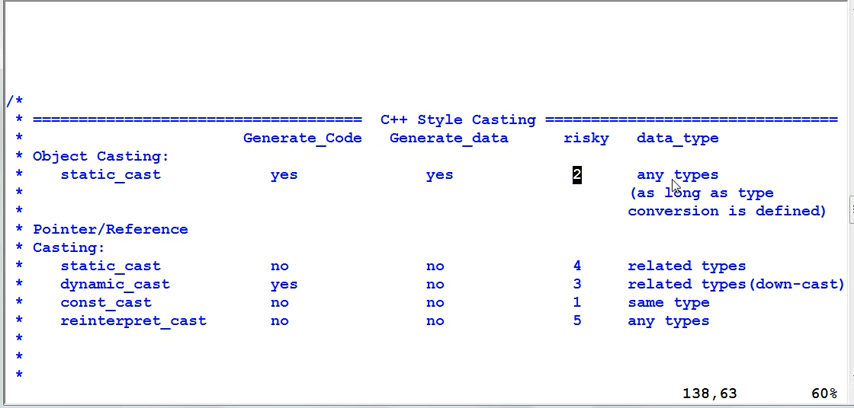
mouse_move(712, 148)
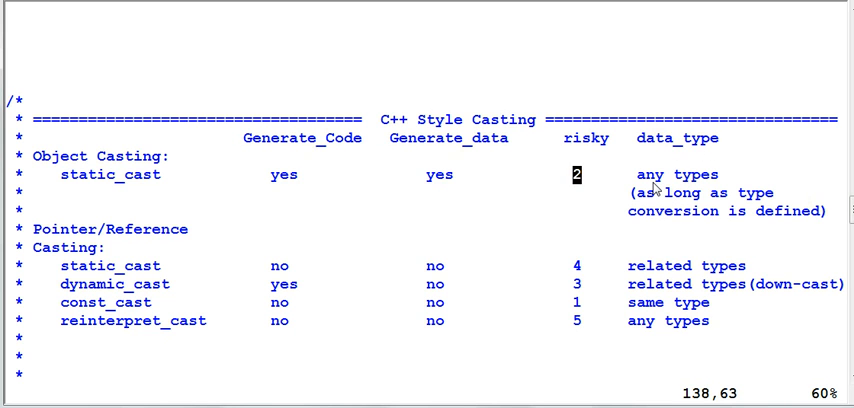
mouse_move(744, 208)
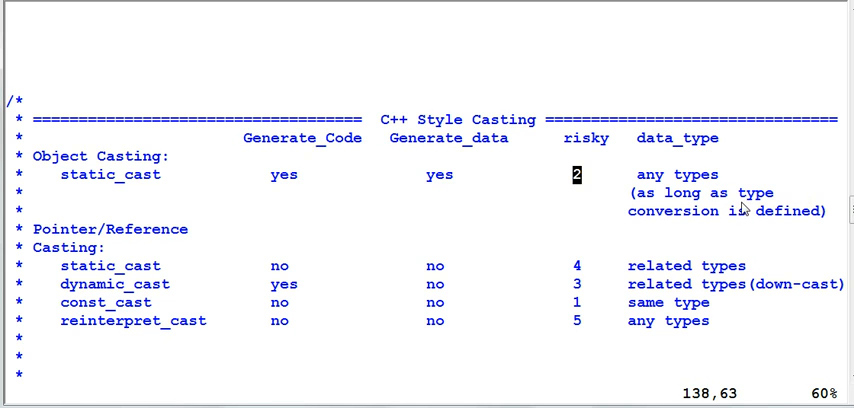
mouse_move(810, 230)
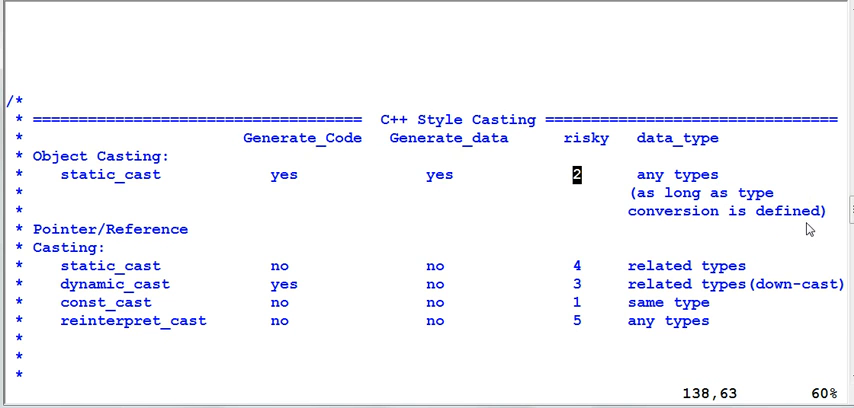
mouse_move(390, 284)
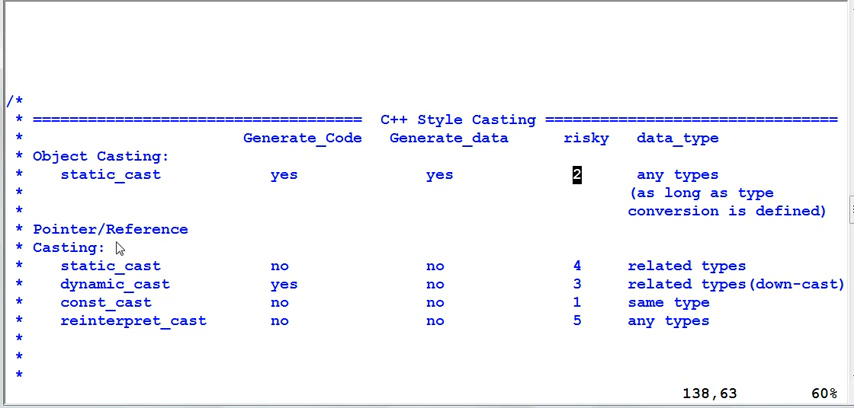
mouse_move(82, 328)
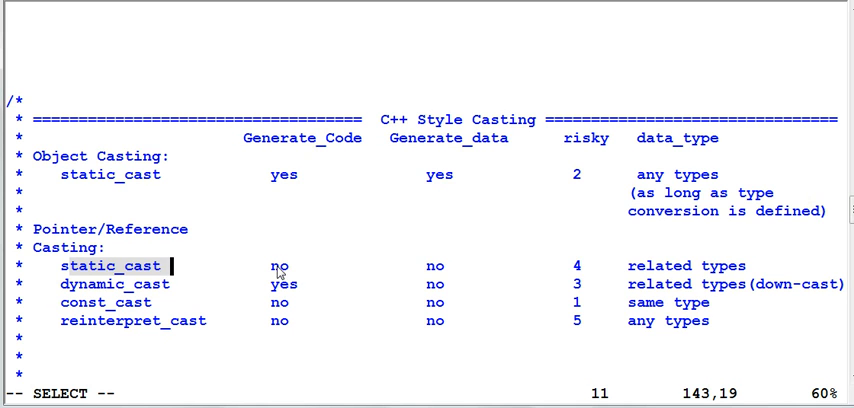
mouse_move(420, 276)
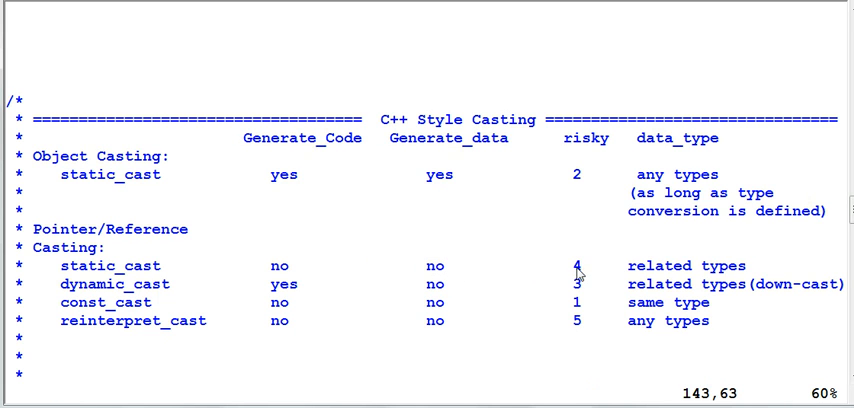
mouse_move(584, 272)
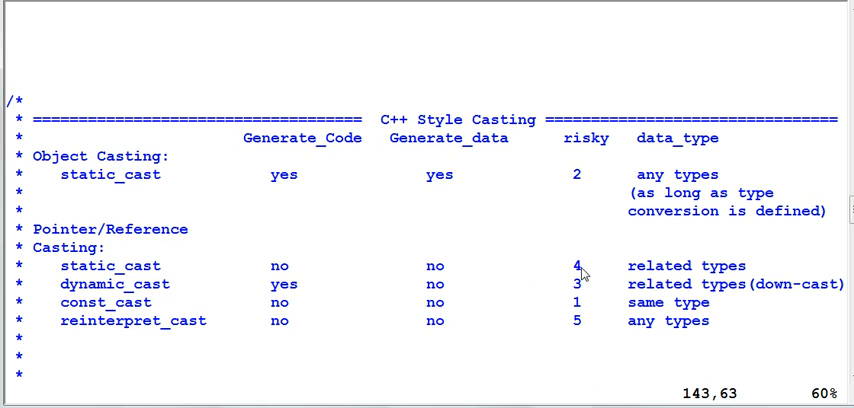
left_click(576, 264)
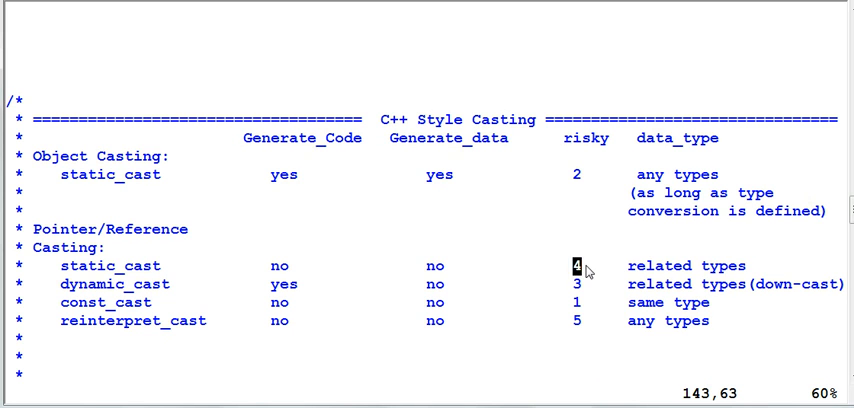
mouse_move(584, 278)
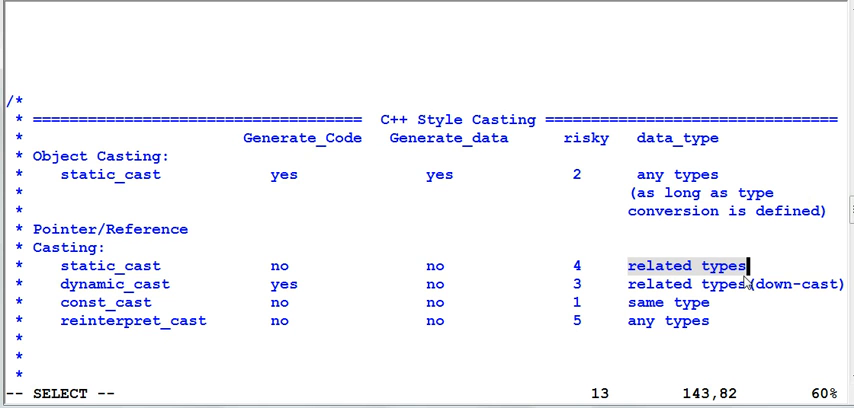
mouse_move(748, 282)
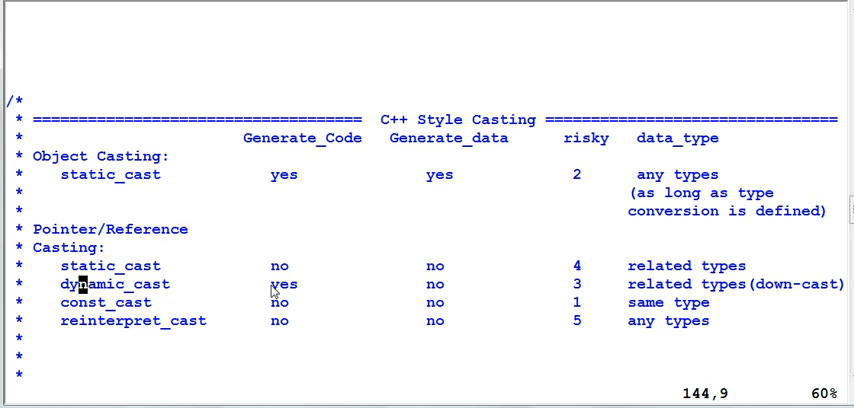
mouse_move(282, 292)
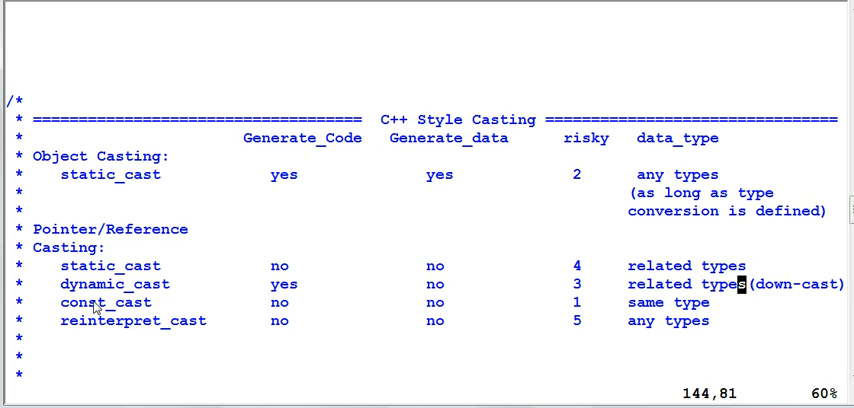
mouse_move(66, 308)
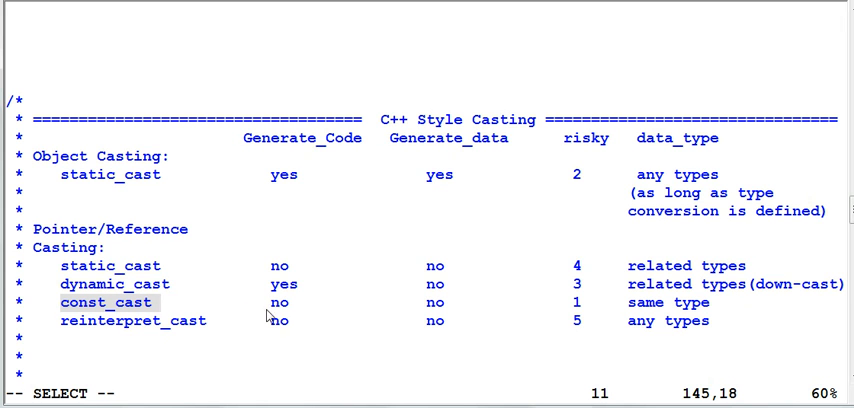
mouse_move(442, 316)
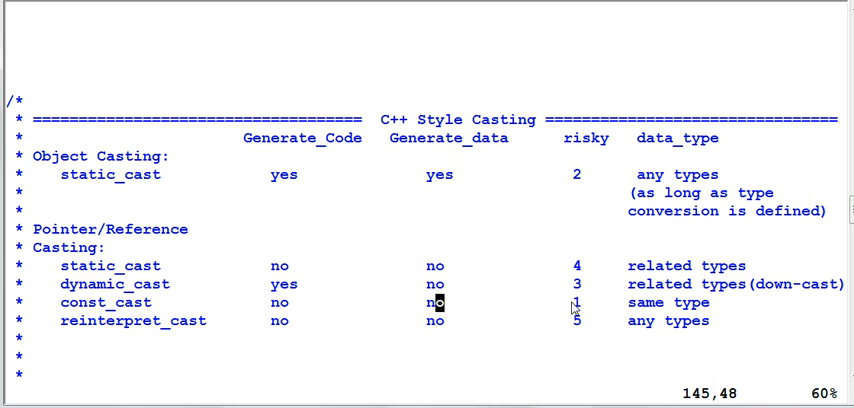
mouse_move(576, 302)
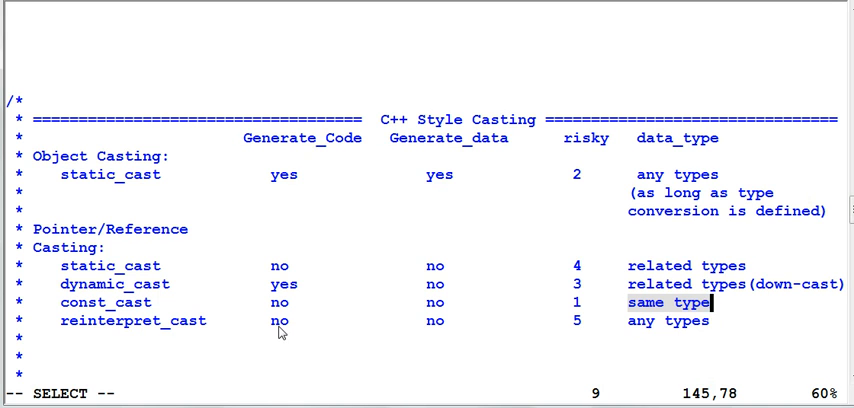
mouse_move(444, 324)
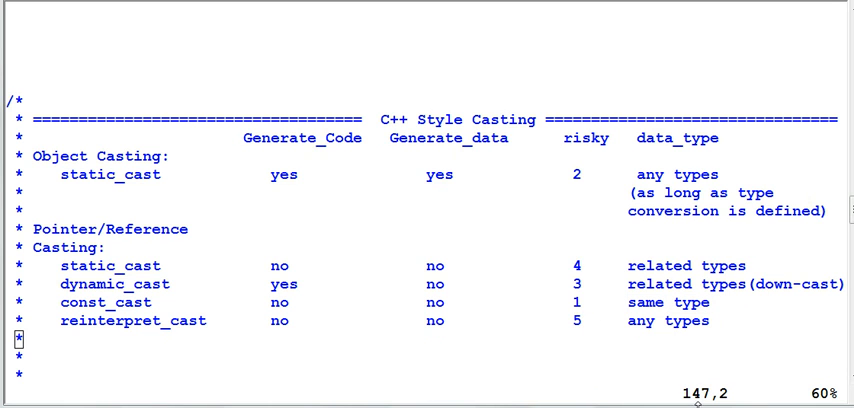
mouse_move(644, 352)
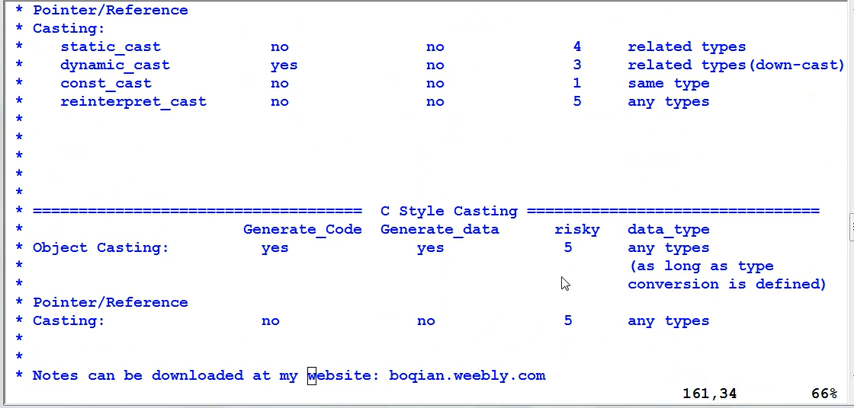
mouse_move(136, 112)
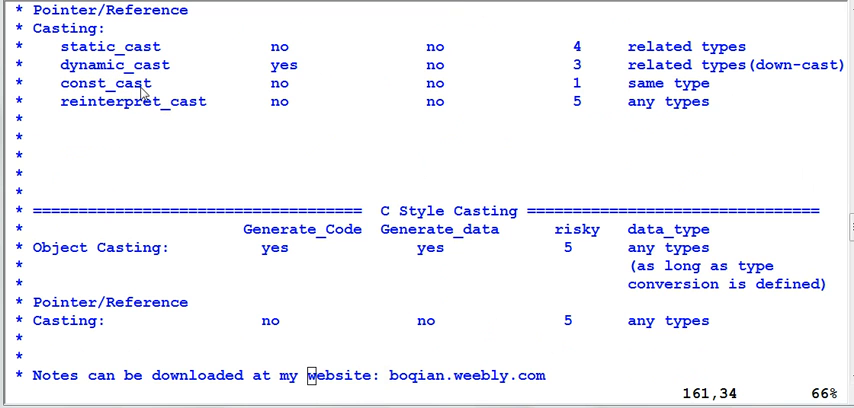
mouse_move(208, 116)
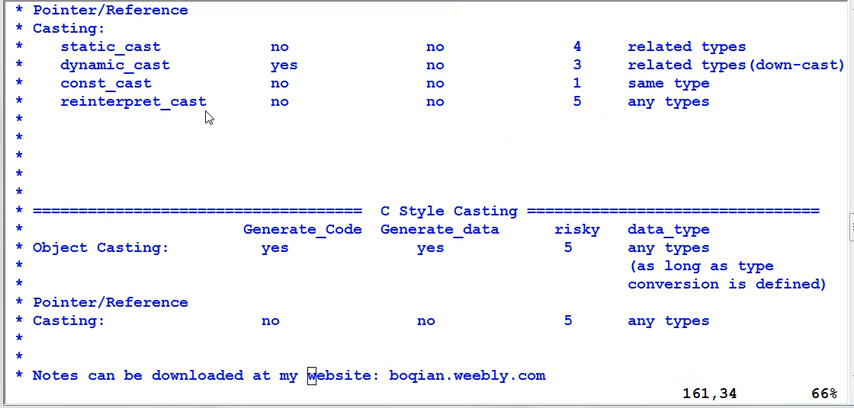
mouse_move(164, 258)
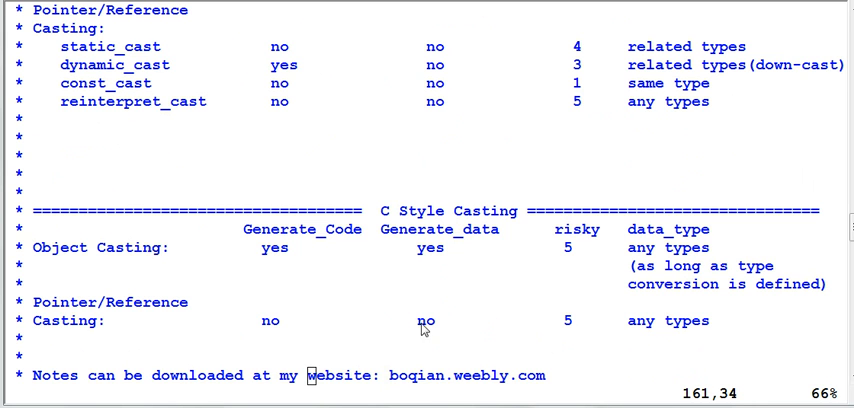
mouse_move(164, 136)
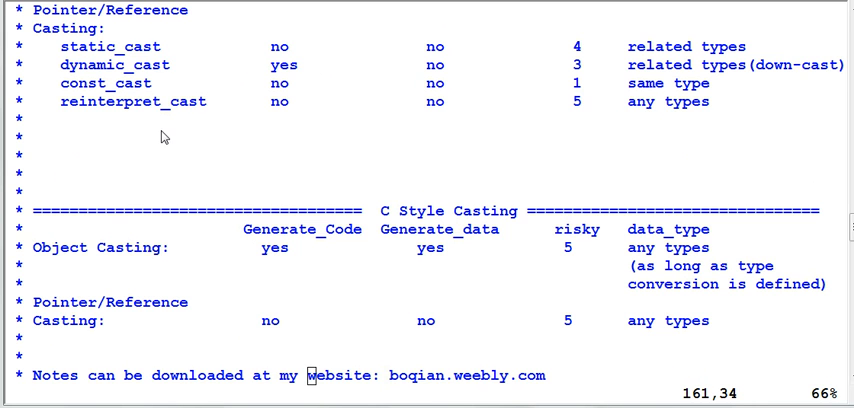
mouse_move(292, 332)
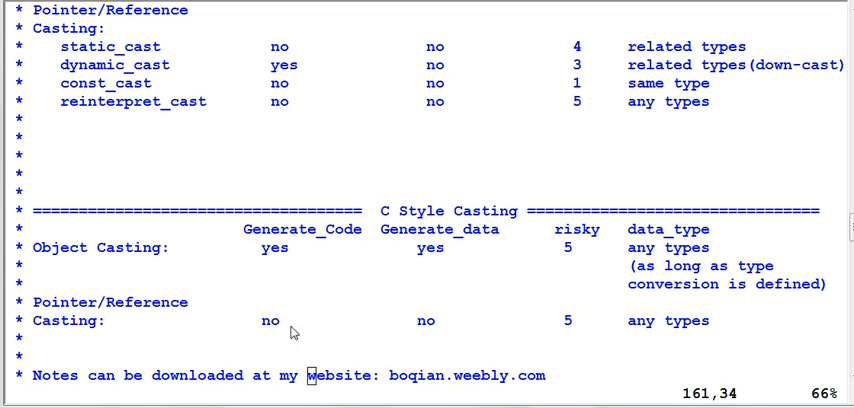